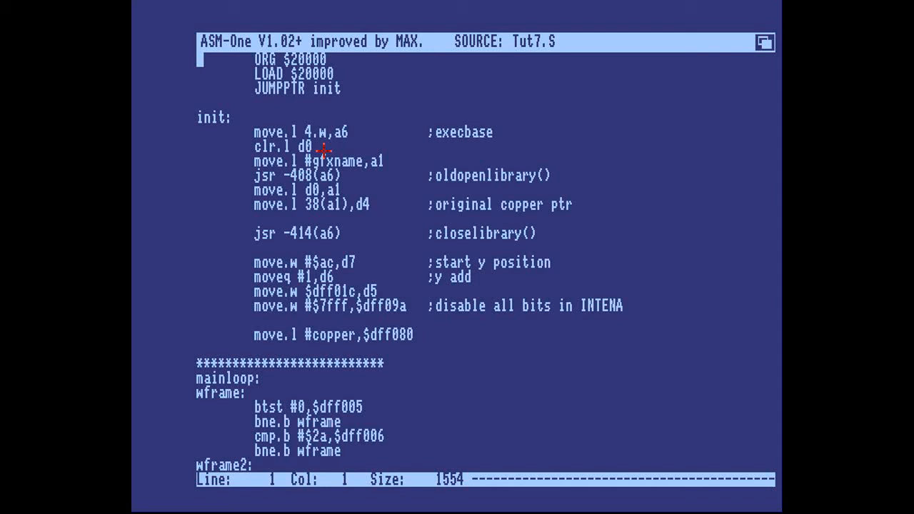
Search the Tut7.S source for 'cop' to jump to the Copper: label.
text(cop)
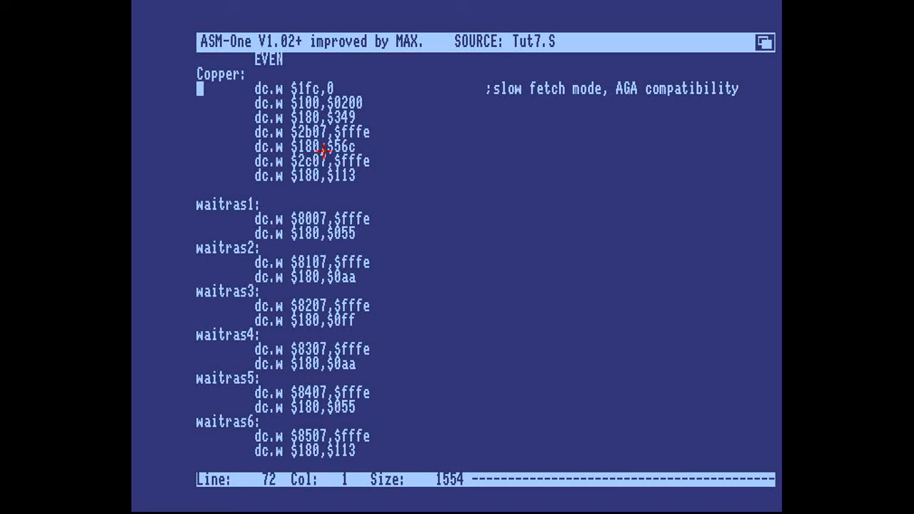
Go to the dc.w $100,$0200 copper line and overtype the value with $1200.
key(Down)
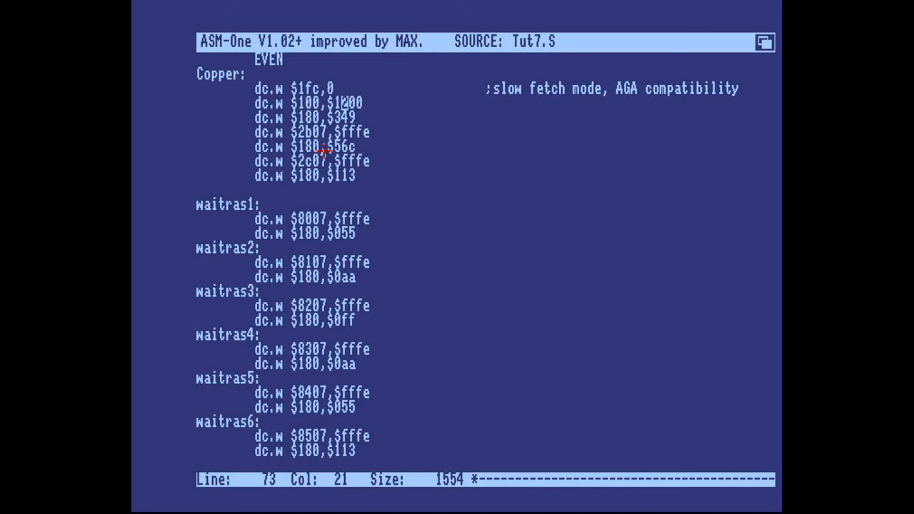
mouse_move(228, 36)
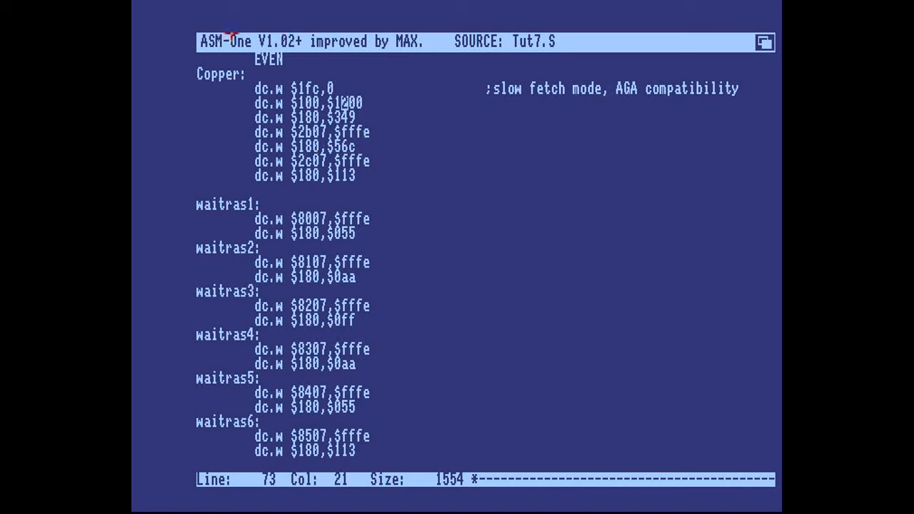
mouse_move(375, 312)
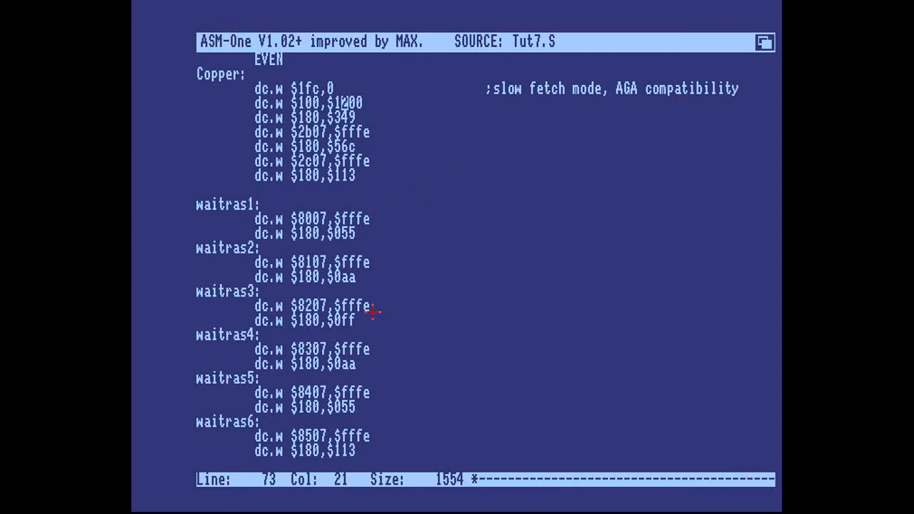
mouse_move(425, 100)
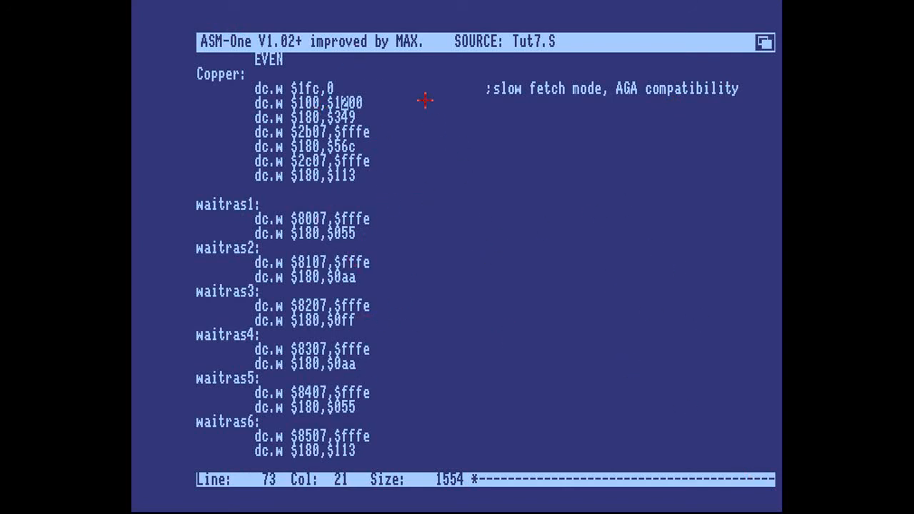
mouse_move(350, 176)
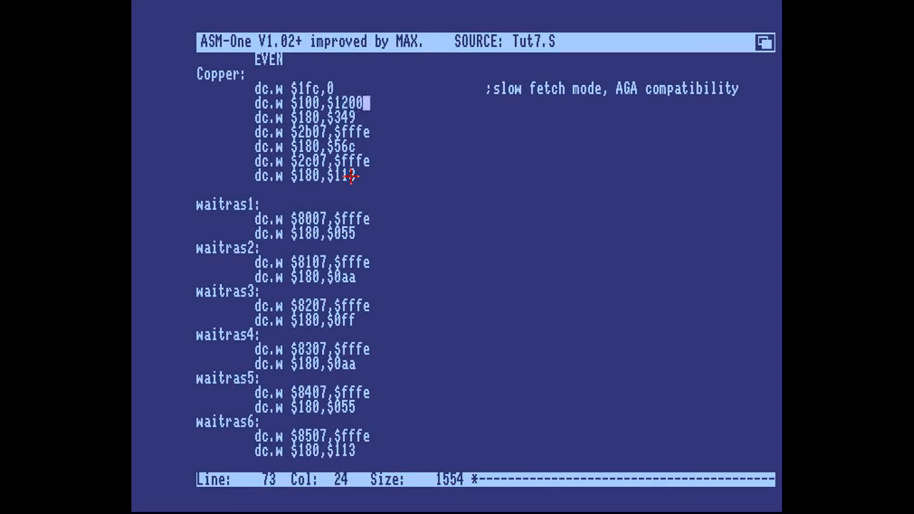
text(a)
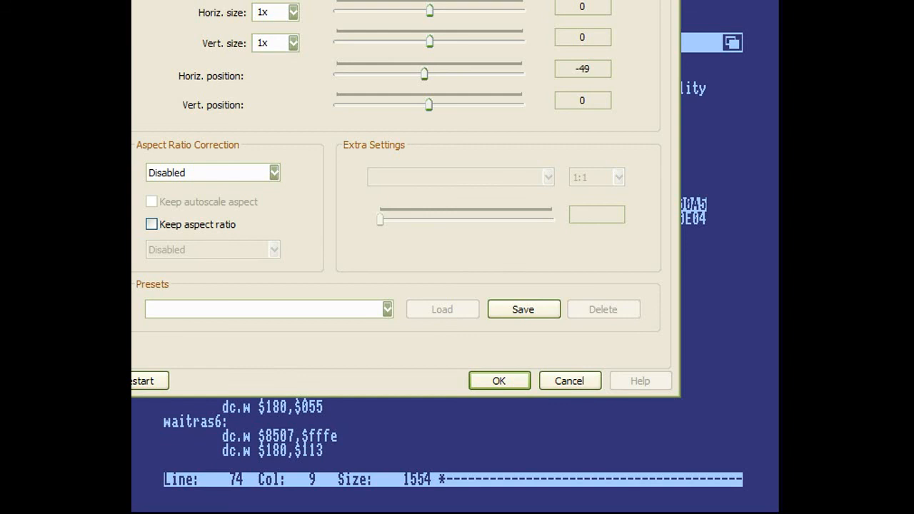
Set WinUAE's horizontal display position to -39 and confirm the display settings.
drag(425, 74, 426, 74)
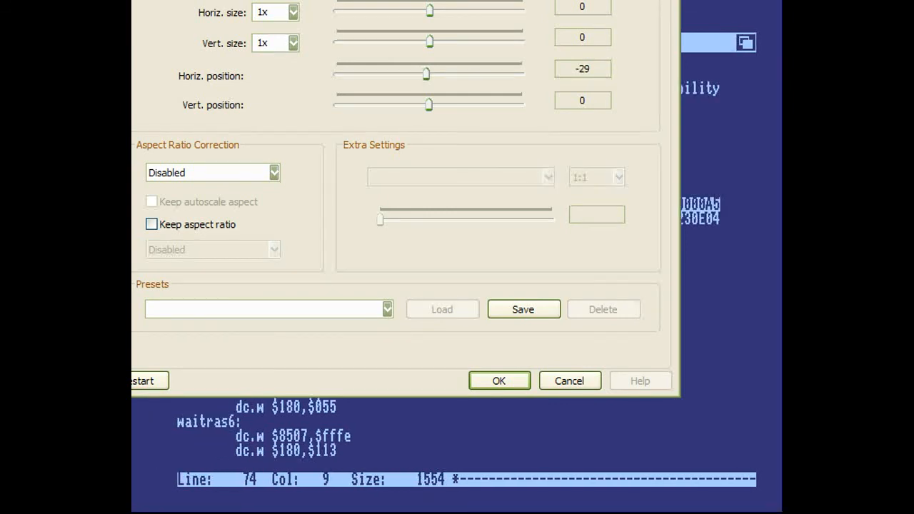
drag(427, 73, 414, 73)
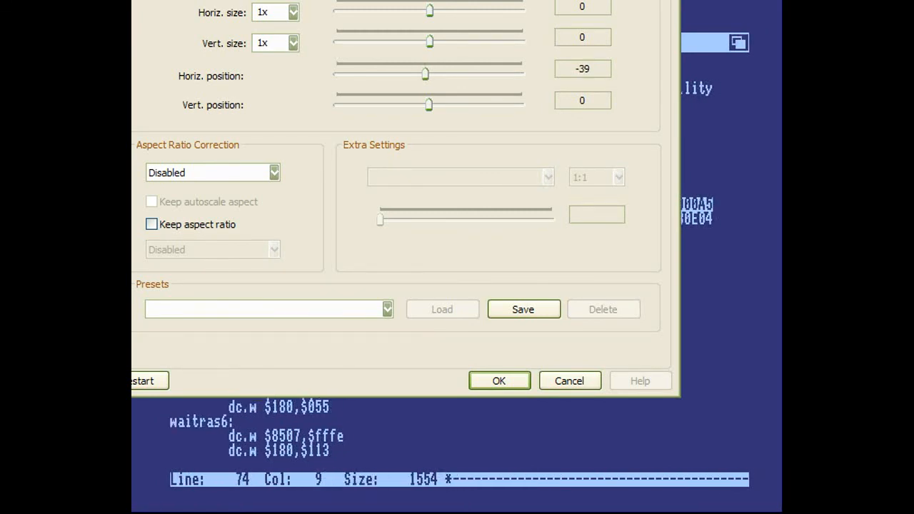
click(498, 381)
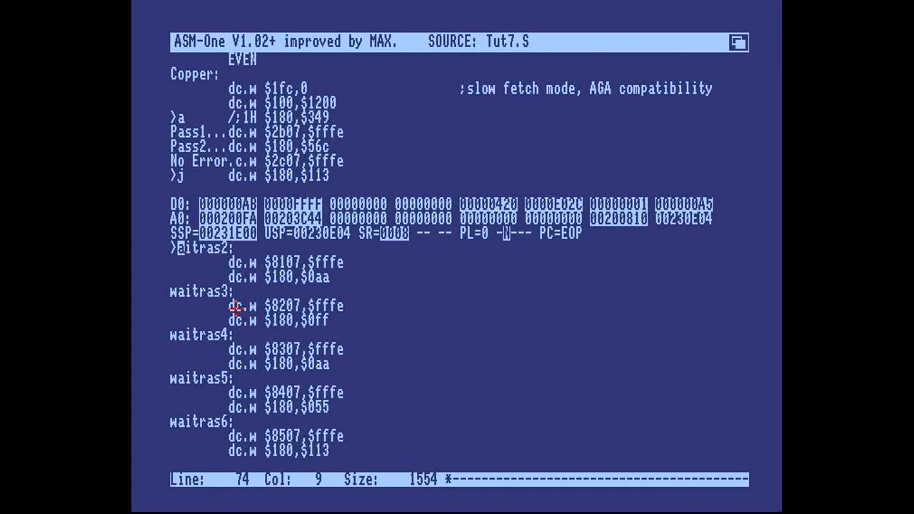
mouse_move(209, 47)
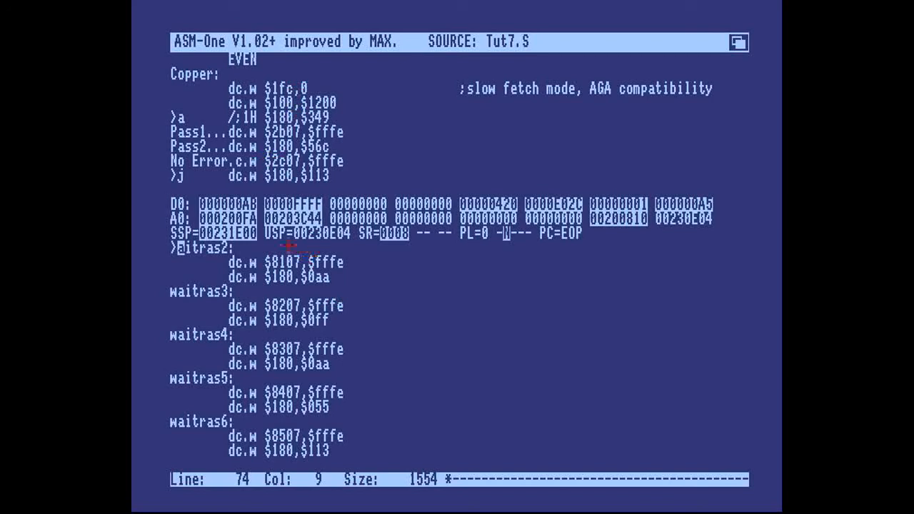
mouse_move(292, 299)
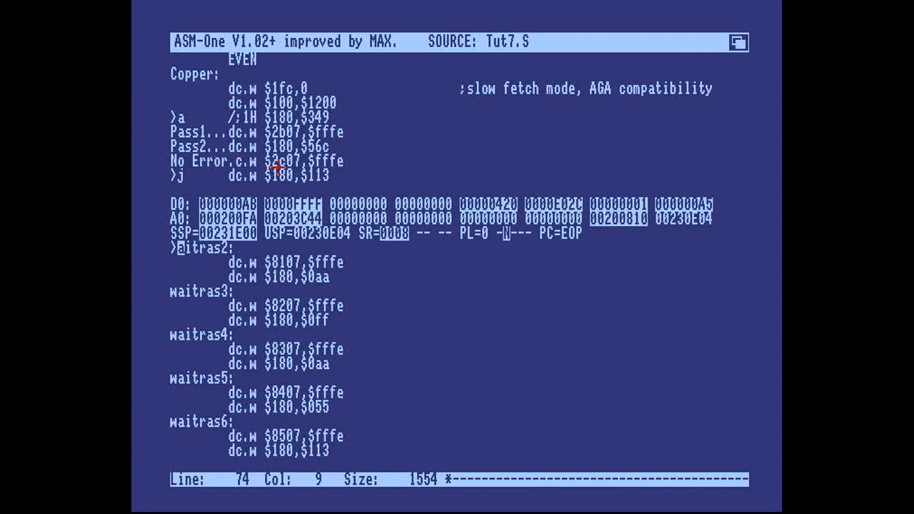
mouse_move(315, 182)
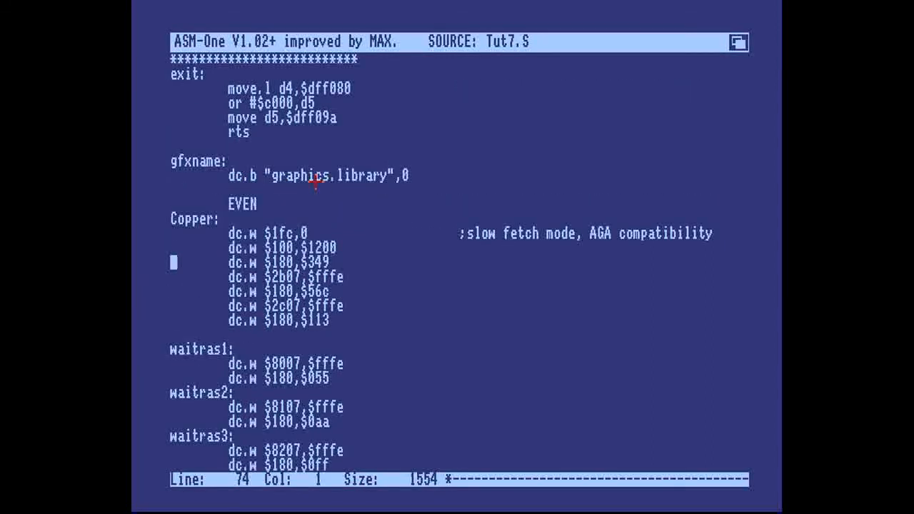
Move the cursor within the copper list to the line below dc.w $100,$1200.
key(Up)
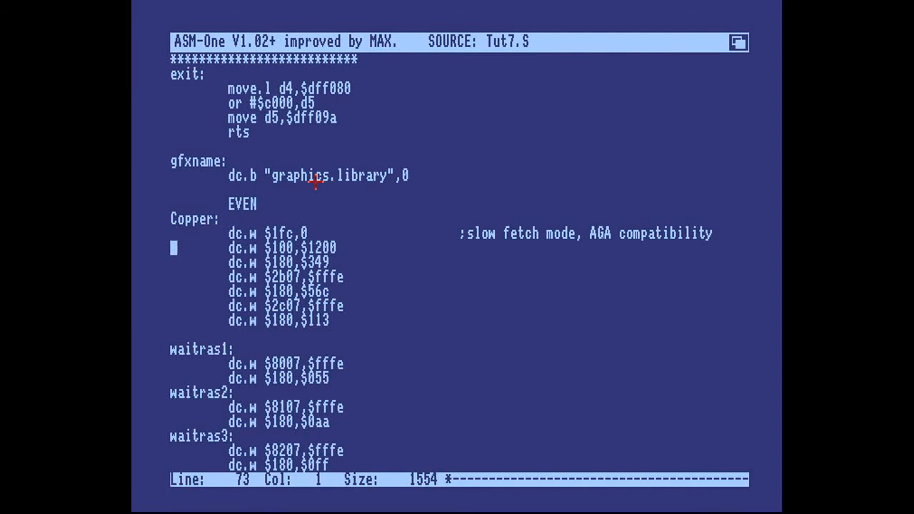
key(Down)
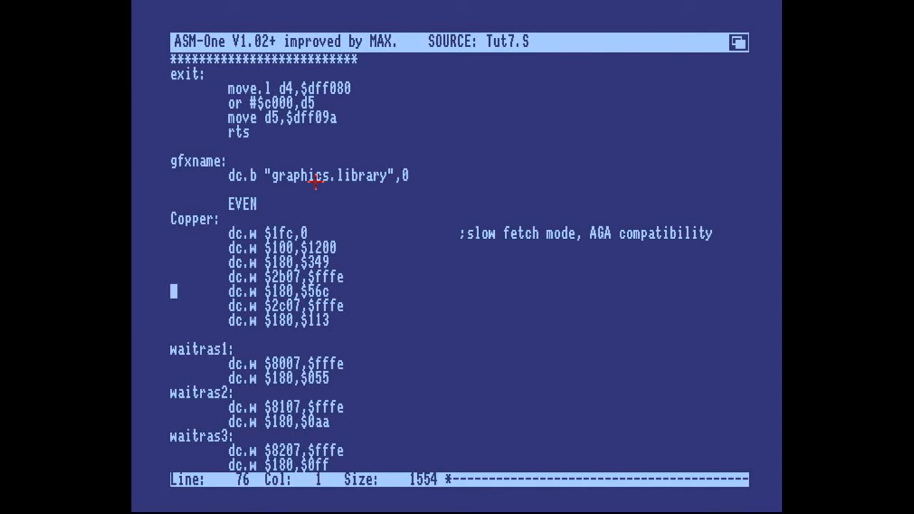
key(up)
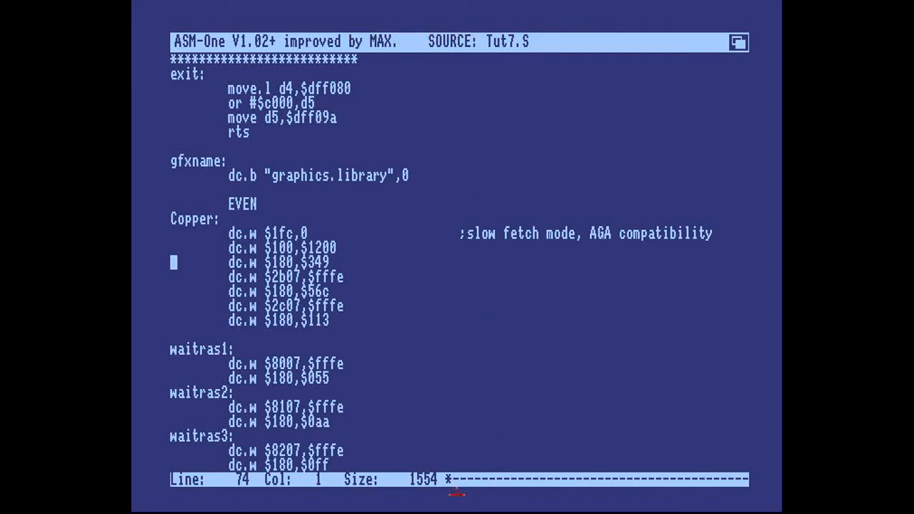
mouse_move(262, 77)
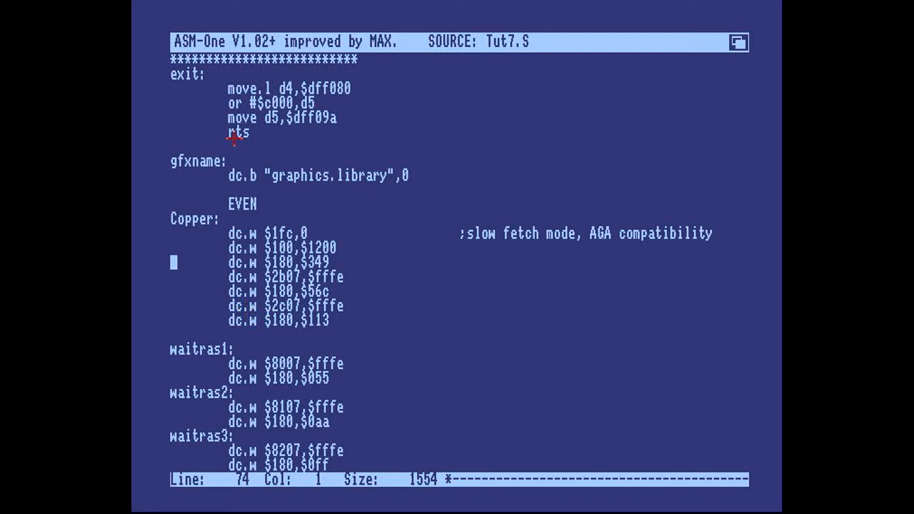
mouse_move(376, 200)
text(dc.w)
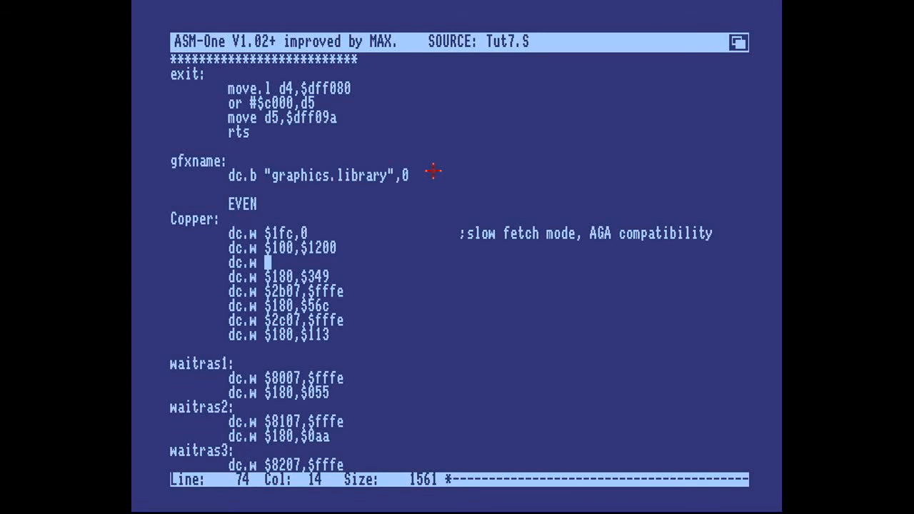
Make the copper entries dc.w $8e,$2c81 and dc.w $90,$2cc1, starting a new dc.w line.
text($8e)
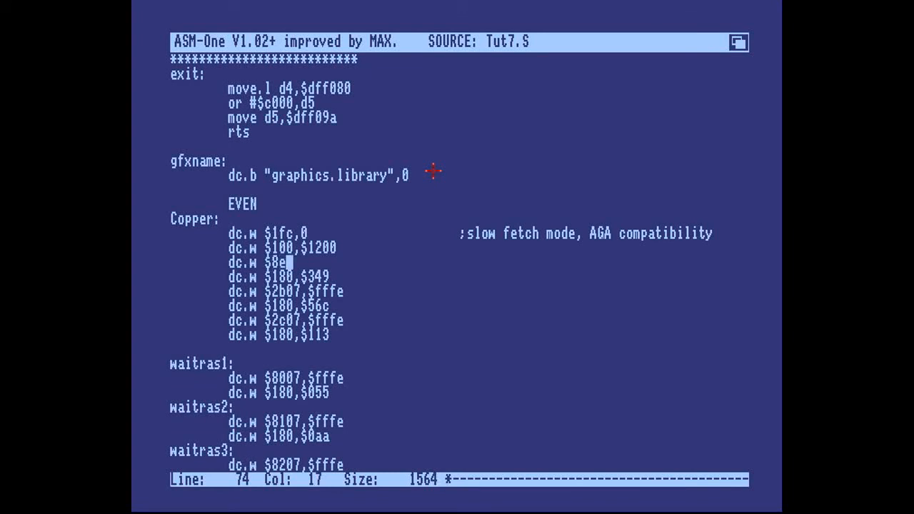
text(,)
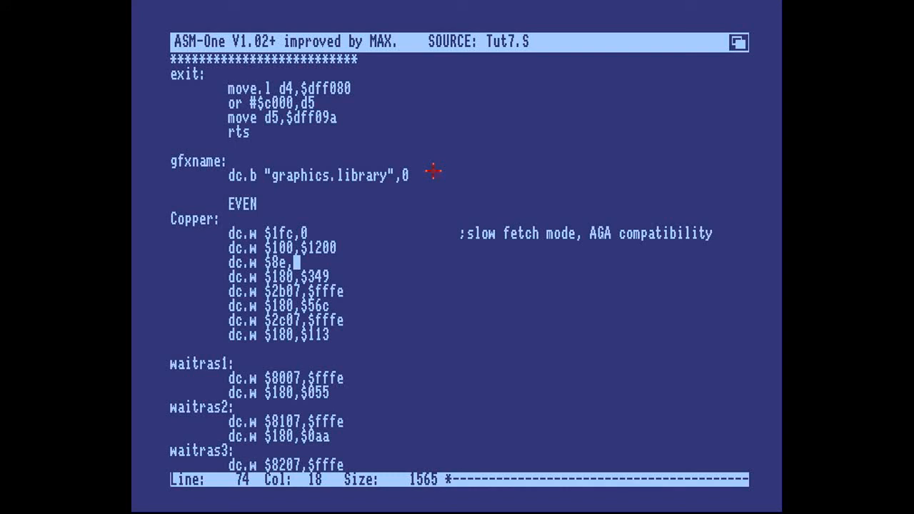
text($2c)
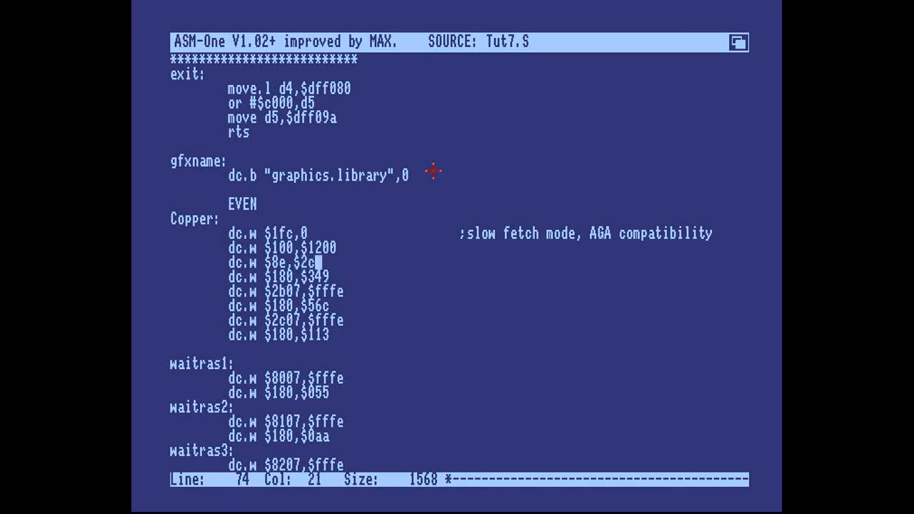
text(81)
text(dc.w $90,$)
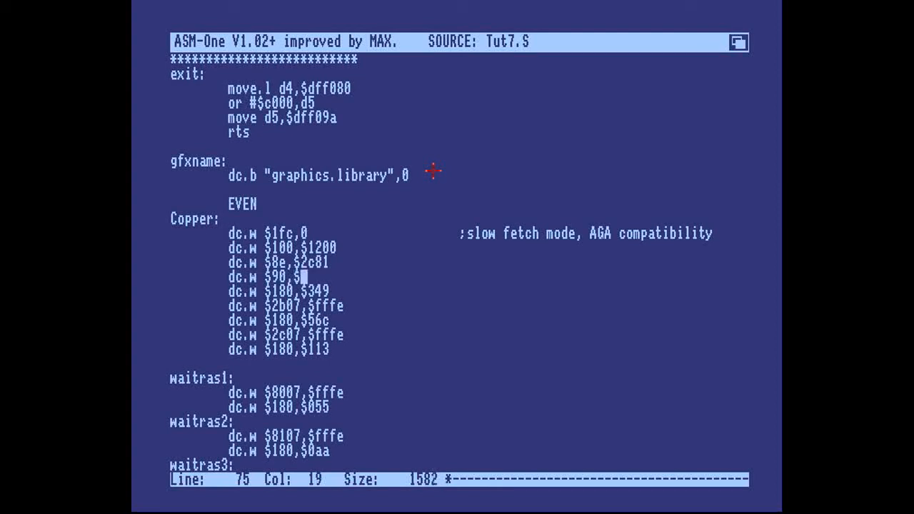
text(2cc1)
text(dc.w $)
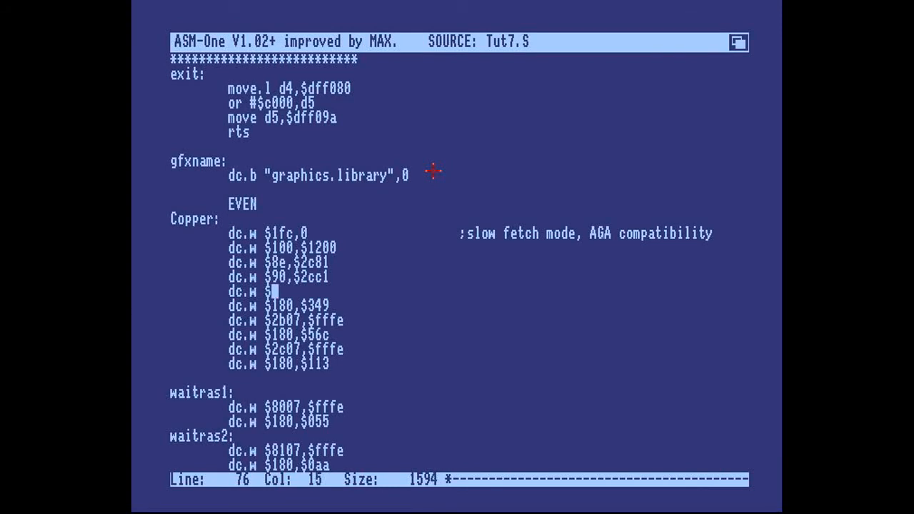
Add dc.w $92,$38 and dc.w $94,$d0 under the $90 copper entry.
text(92,$38)
text(dc.w $94,$d0)
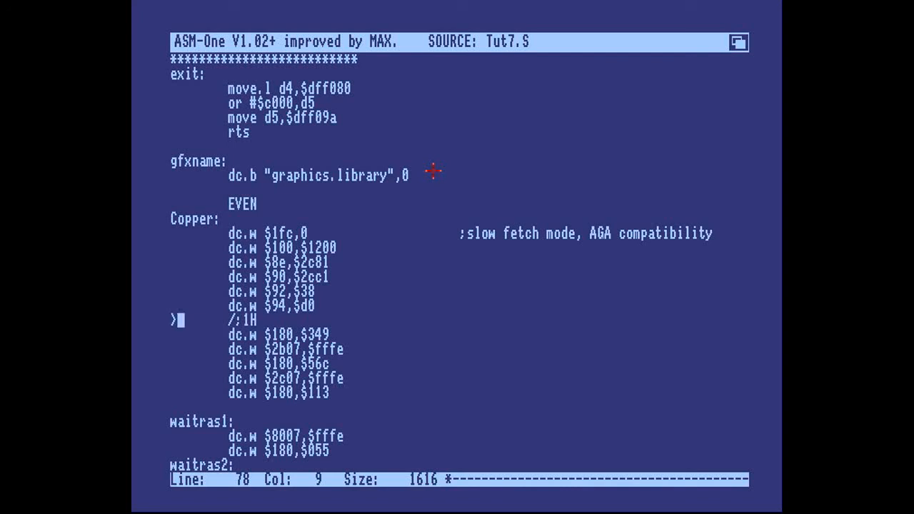
Return from the command prompt to the copper list, leaving a blank line after $94,$d0.
text(a)
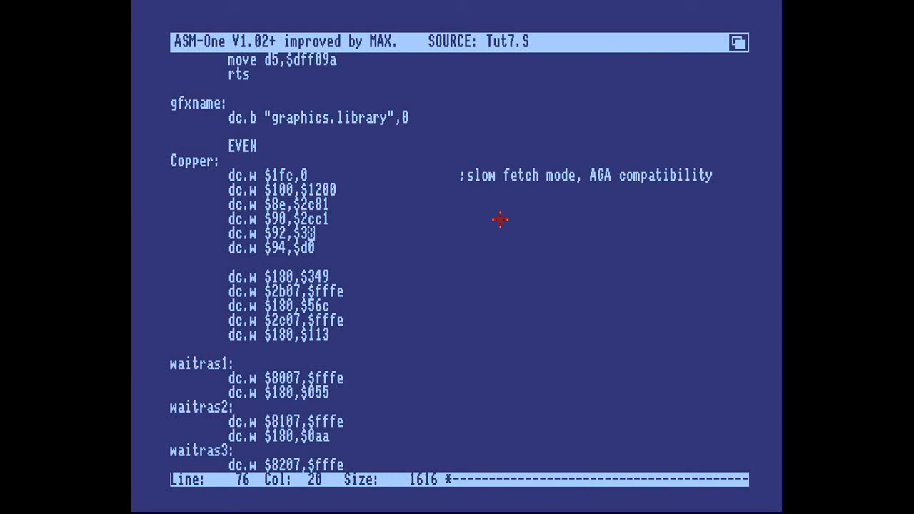
key(Down)
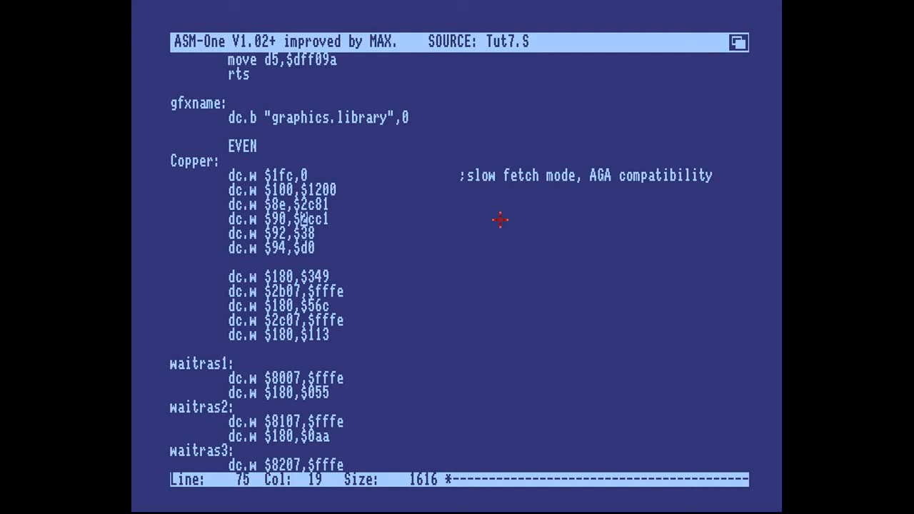
key(Up)
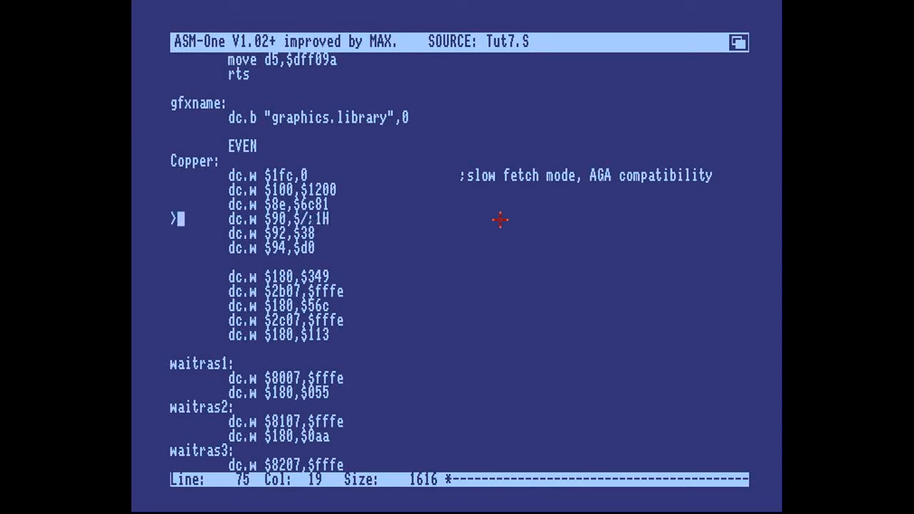
text(?$12c)
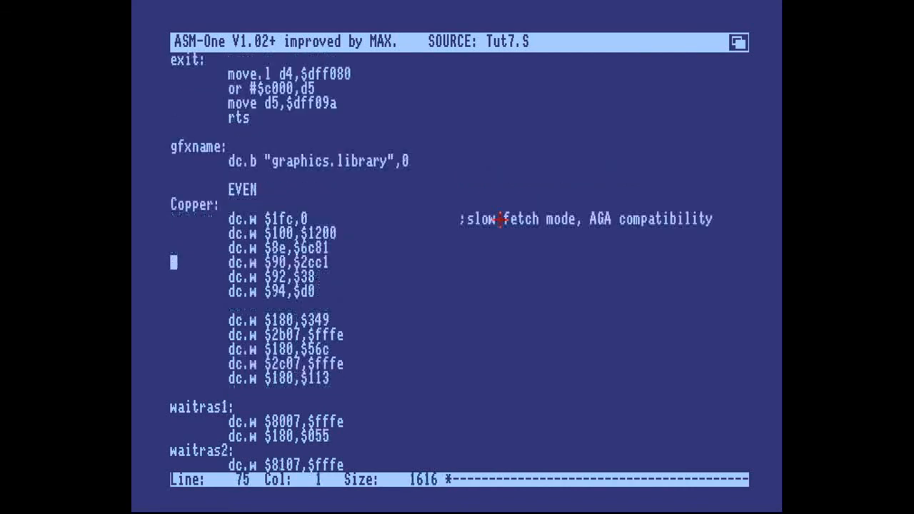
text(e2)
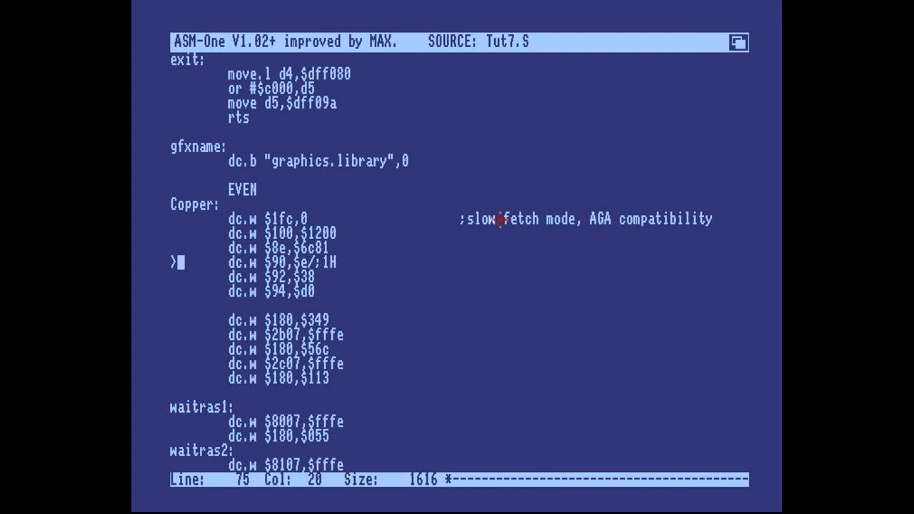
text(a)
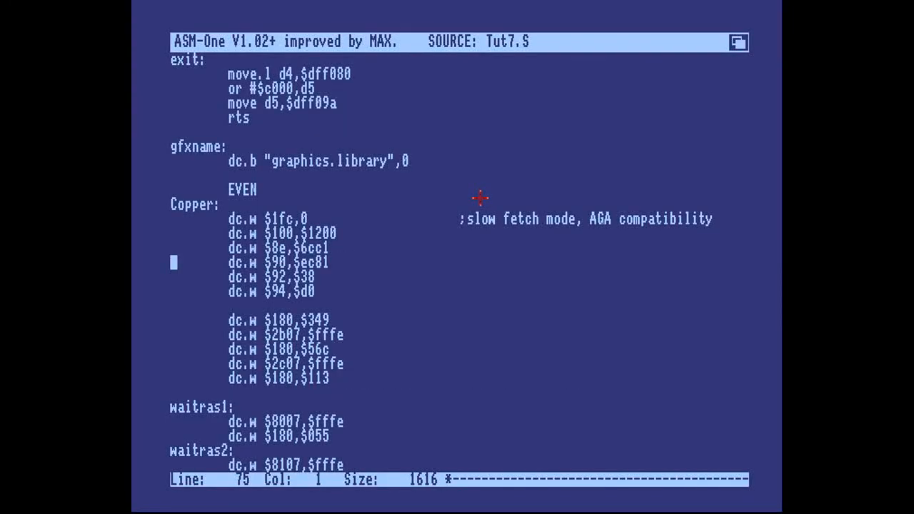
Change the copper fetch entries to dc.w $92,$58 and dc.w $94,$b0.
key(Down)
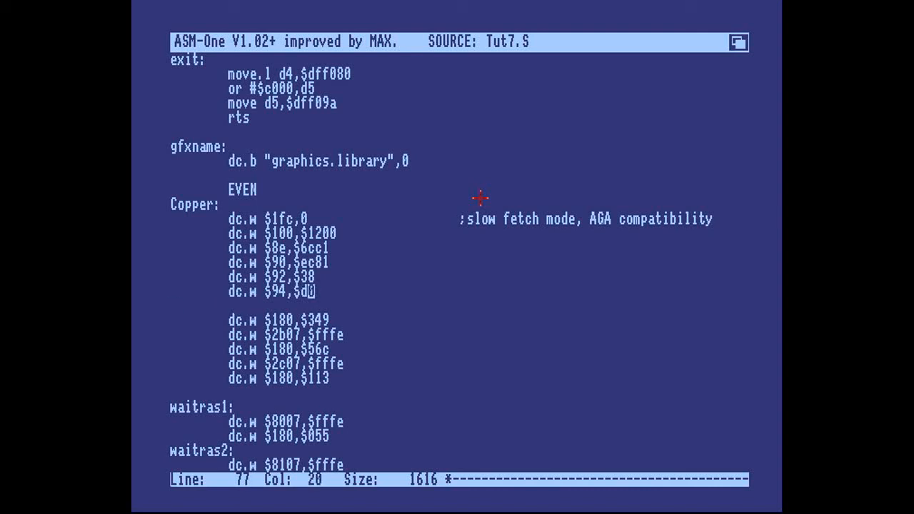
key(Up)
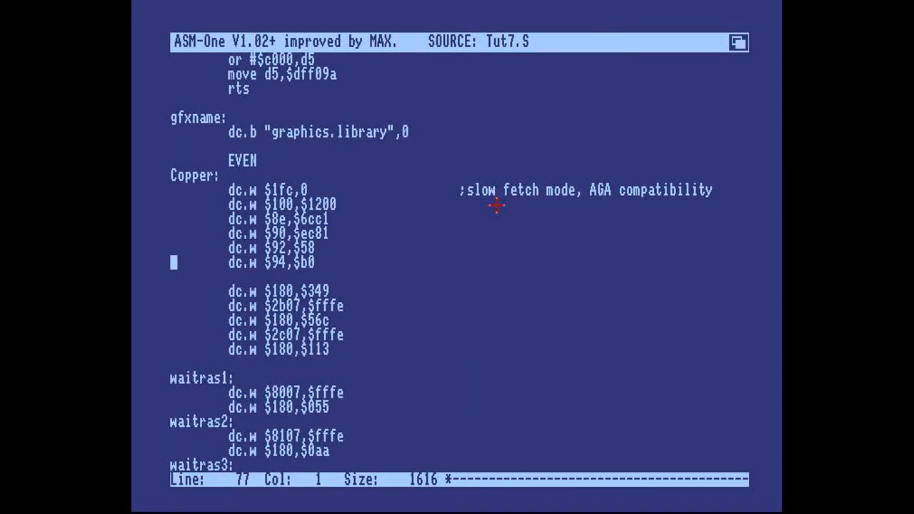
mouse_move(221, 262)
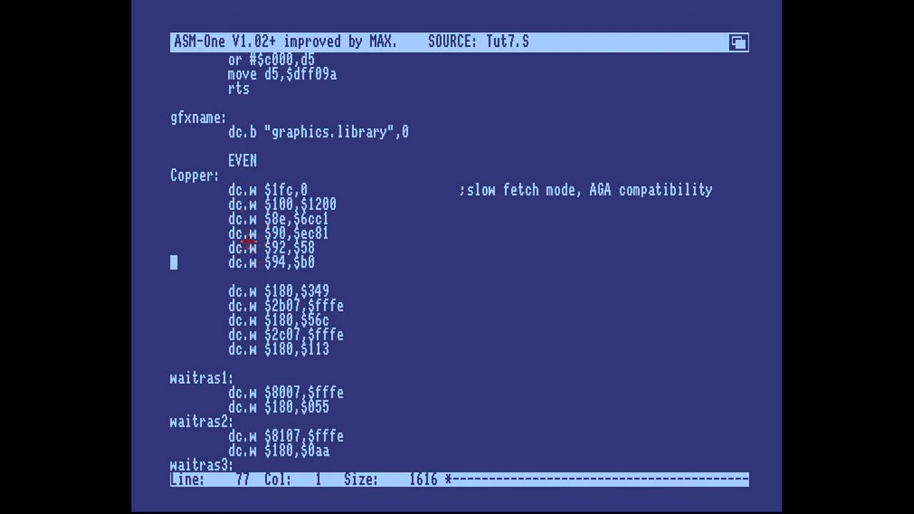
mouse_move(351, 244)
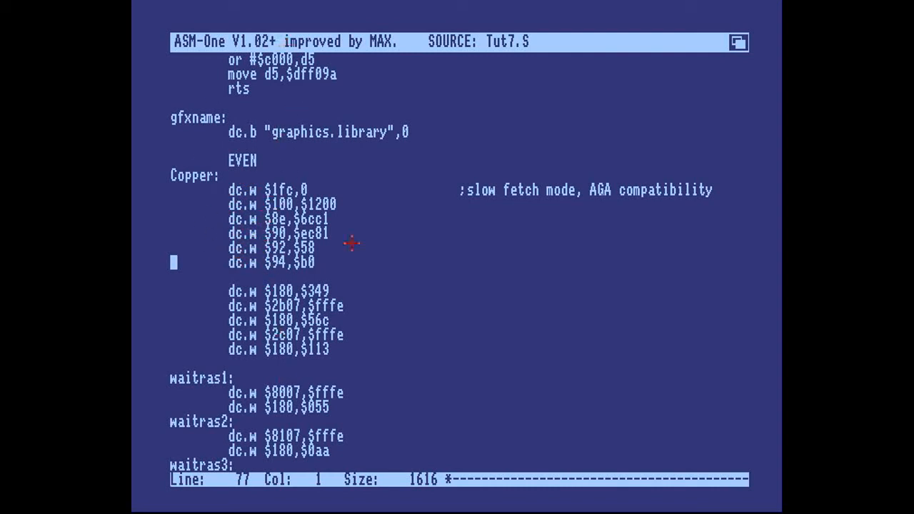
mouse_move(471, 307)
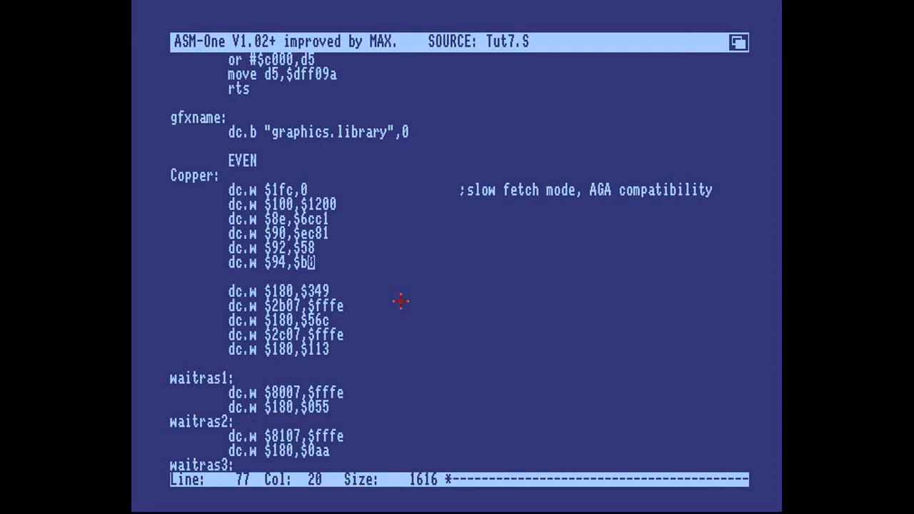
Jump to the end of the source and open a new line after dc.w $ffff,$fffe.
key(Right)
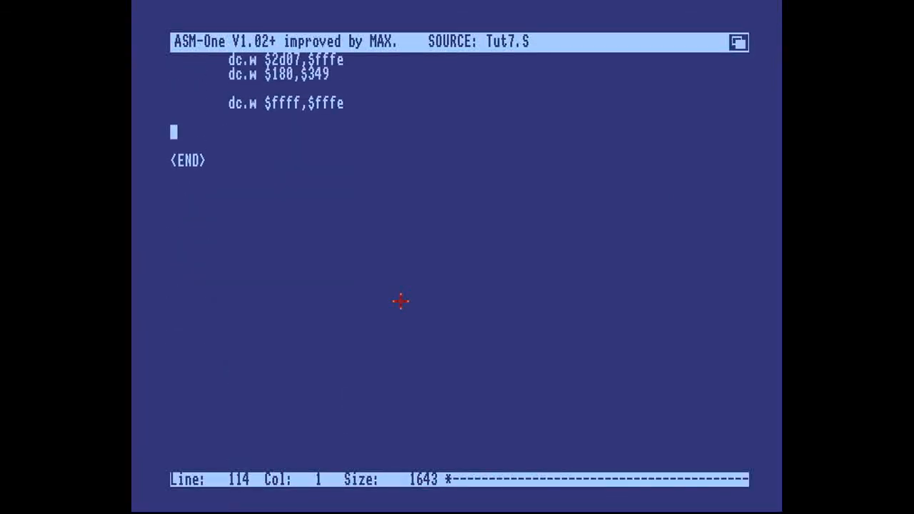
Add a Screen: label with a dcb data line below the copper terminator, then exit to the prompt.
text(Screen:)
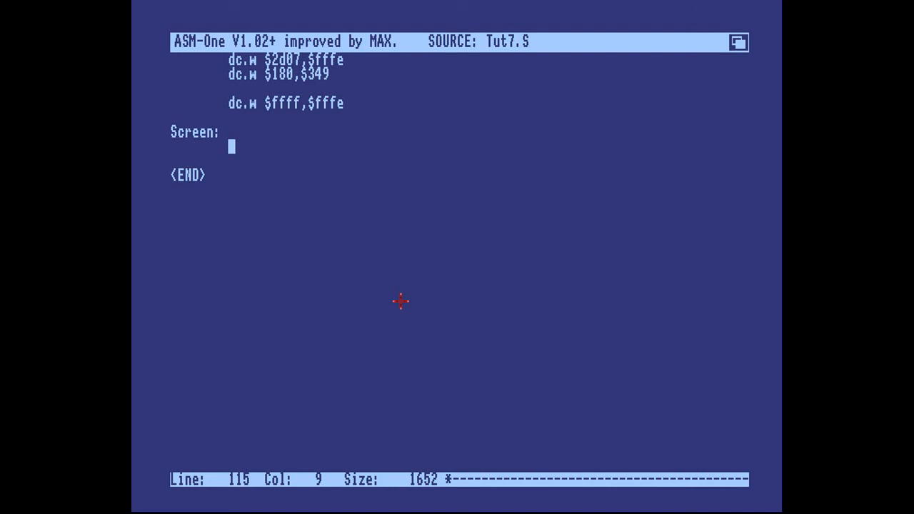
text(blk)
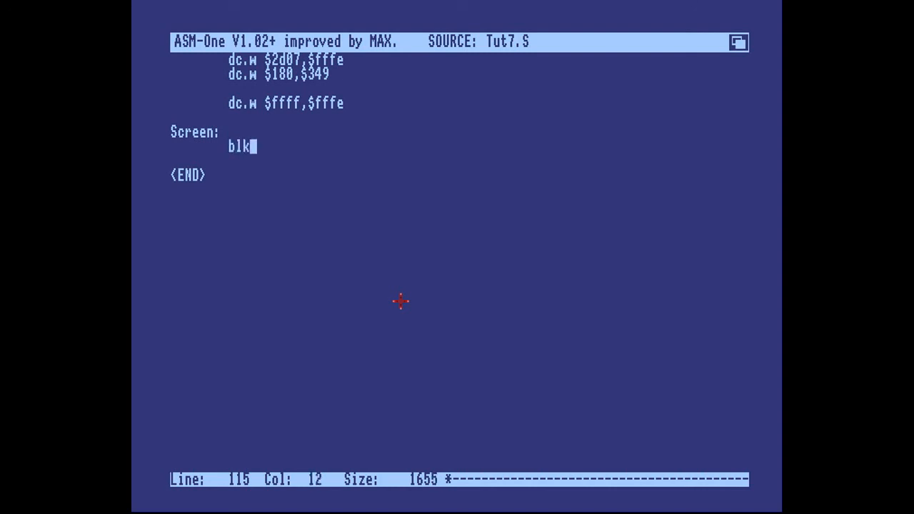
key(BackSpace)
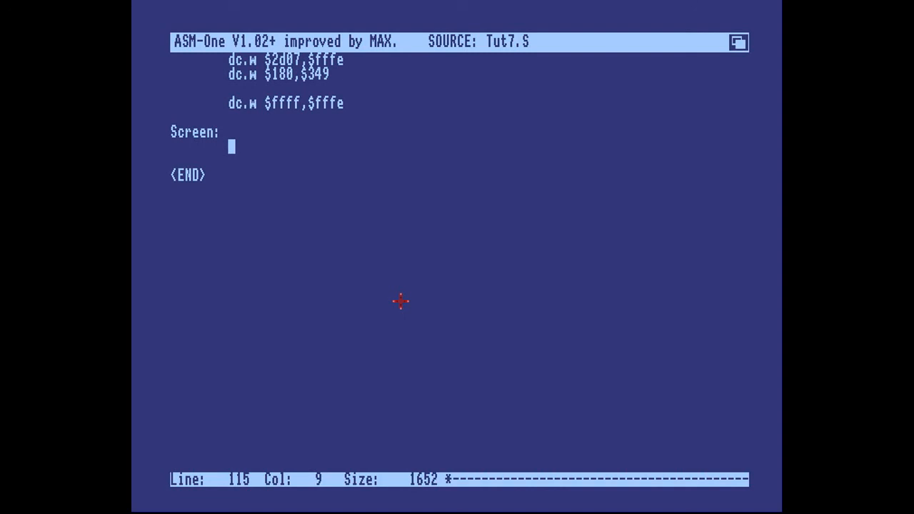
text(dcb)
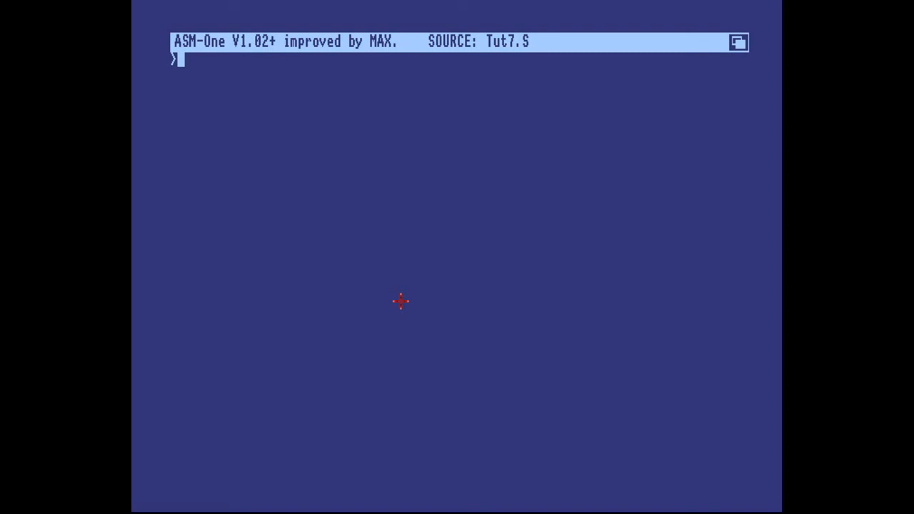
Evaluate ?320*256 at the ASM-One prompt, getting 81920 bytes.
text(?320*256)
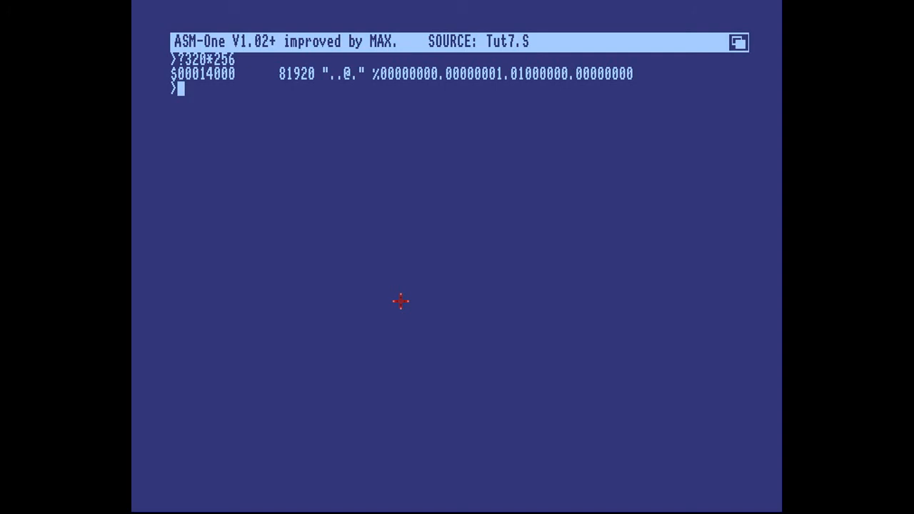
text(?320*256/)
text(dcb)
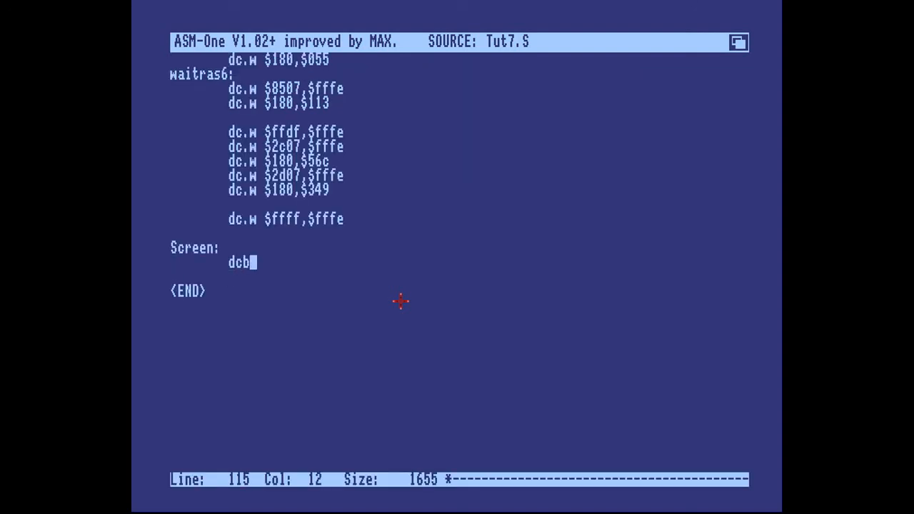
Make Screen reserve dcb 10240/2 and define w =320 and h =256 above it.
text(10240)
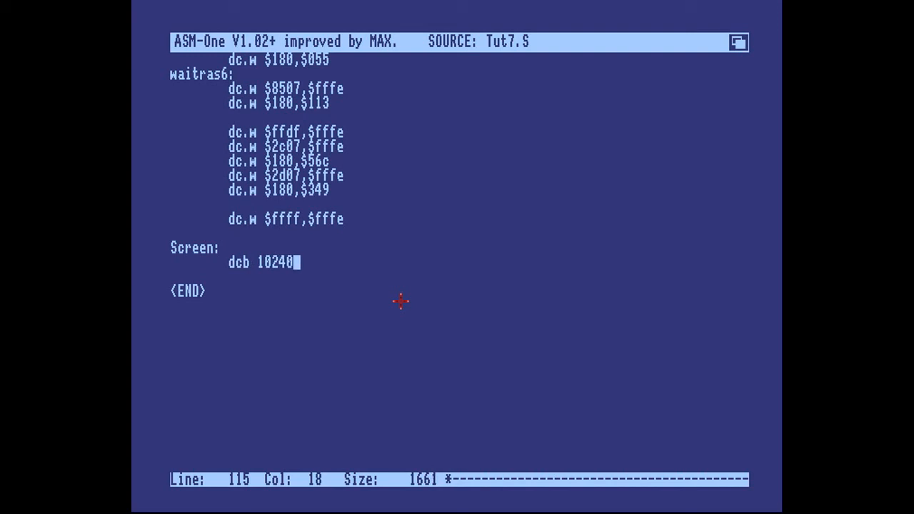
text(/2)
text(h       =256)
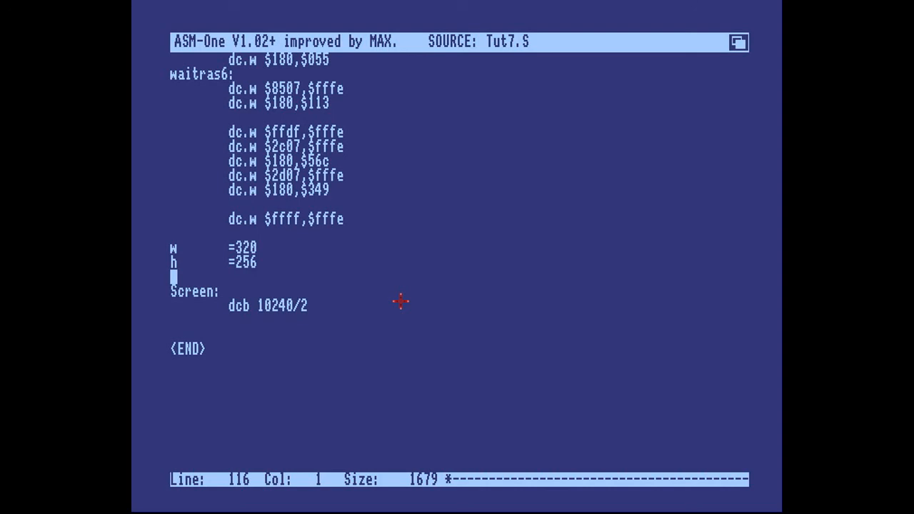
Define bplsize =w*h/8 and change the Screen line to dcb.b bplsize.
text(bplsize)
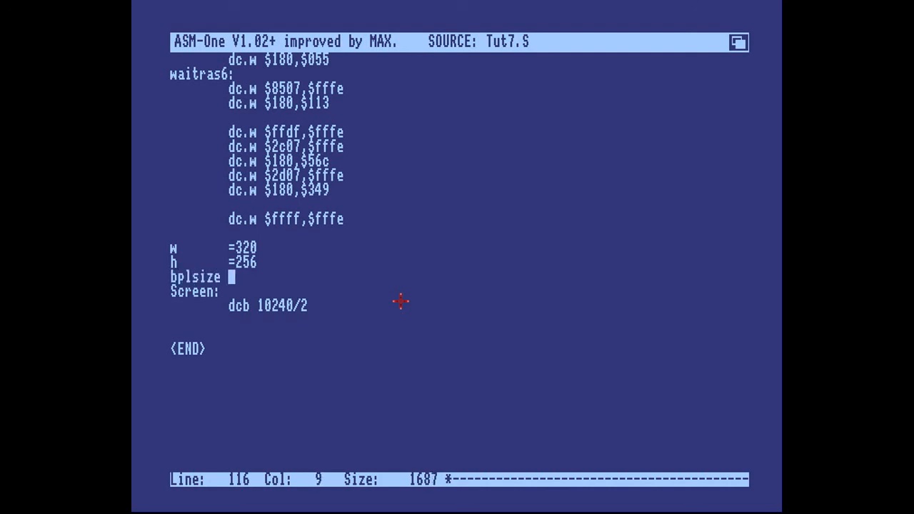
text(=)
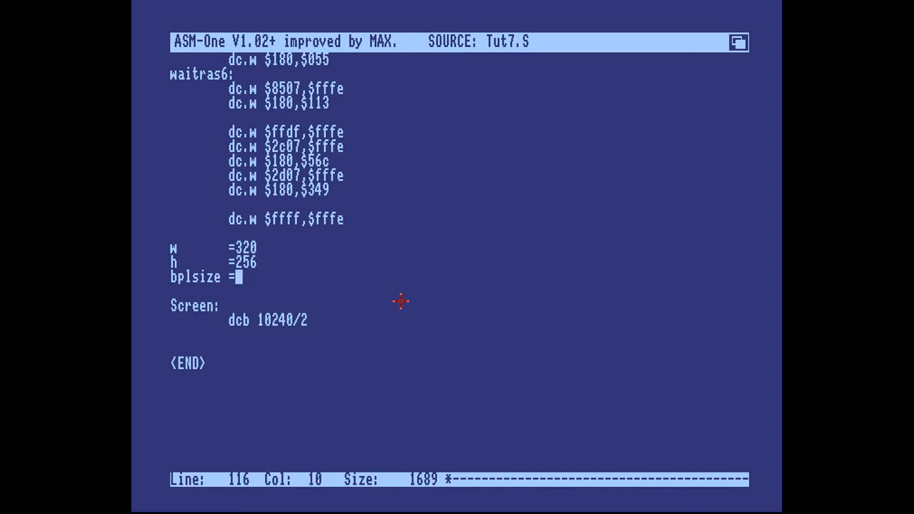
text(w*h/8)
click(269, 320)
text(bplsize)
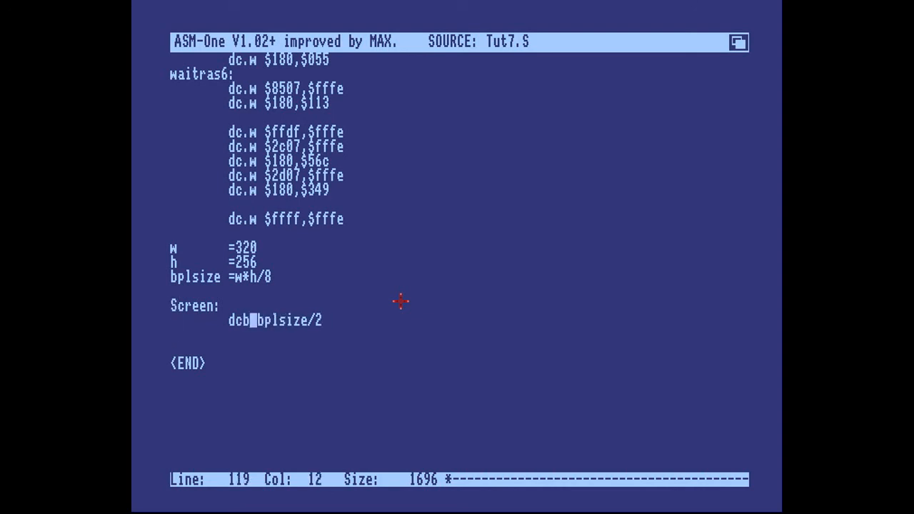
key(Return)
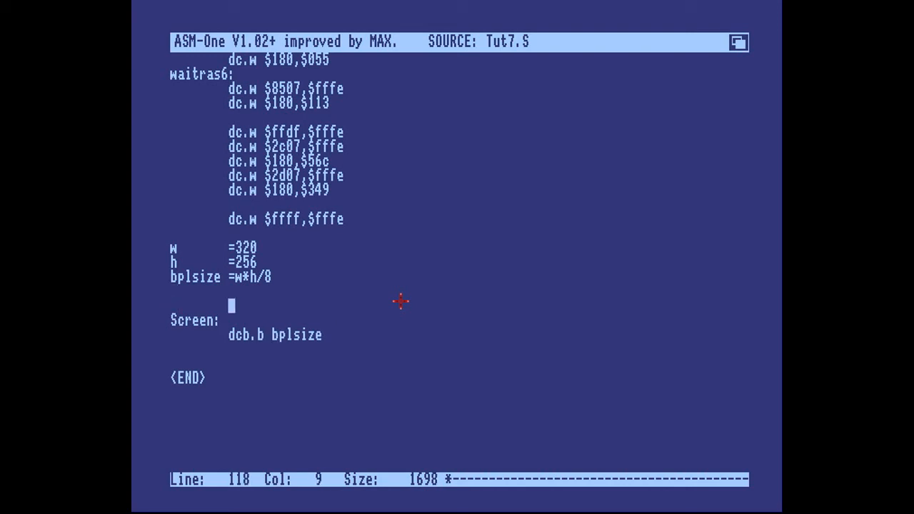
Add EVEN above the Screen: label and assemble the source.
text(EVEN)
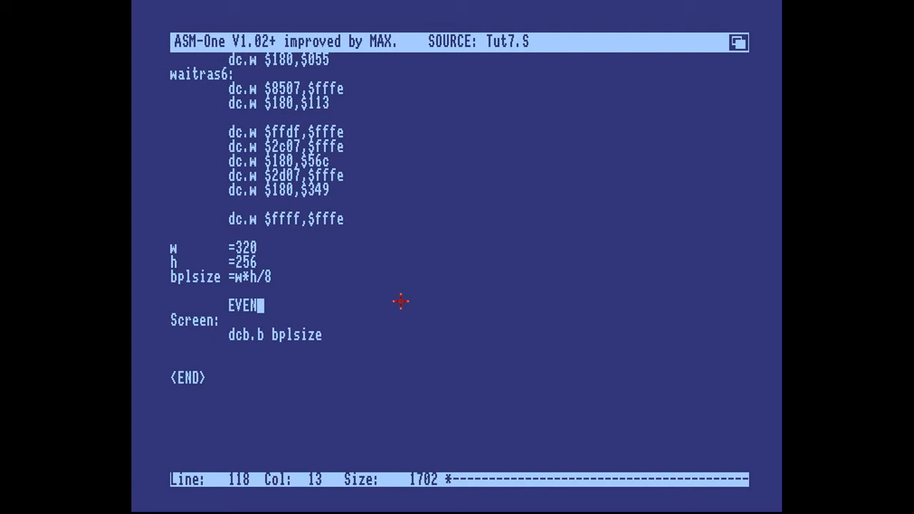
key(Down)
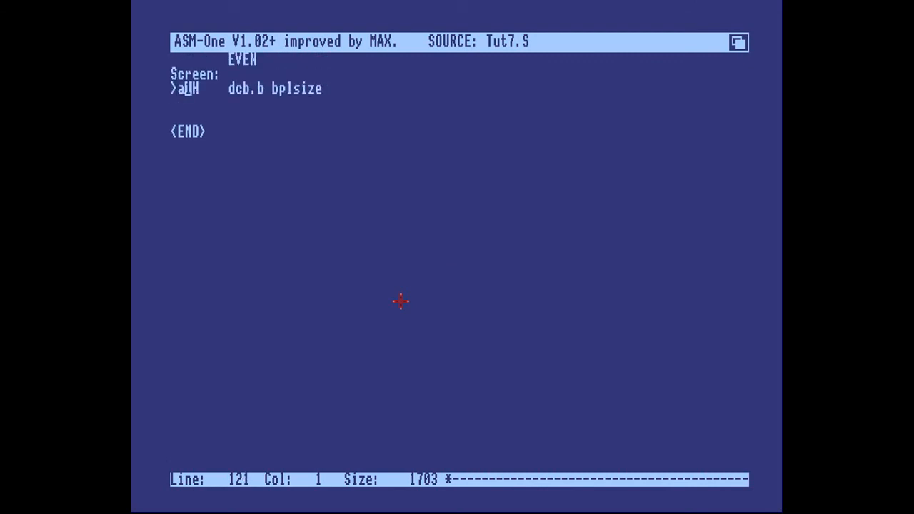
text(j)
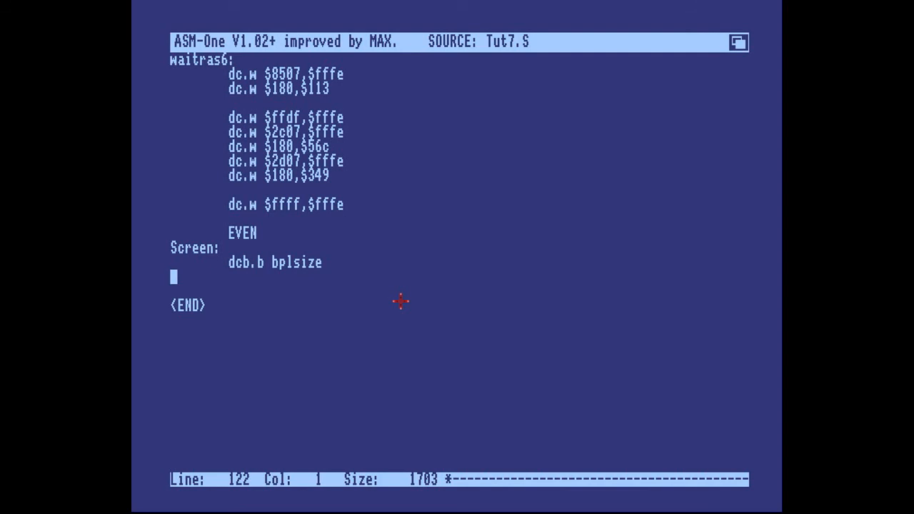
Move the w, h and bplsize constant lines to the top of the source.
key(Up)
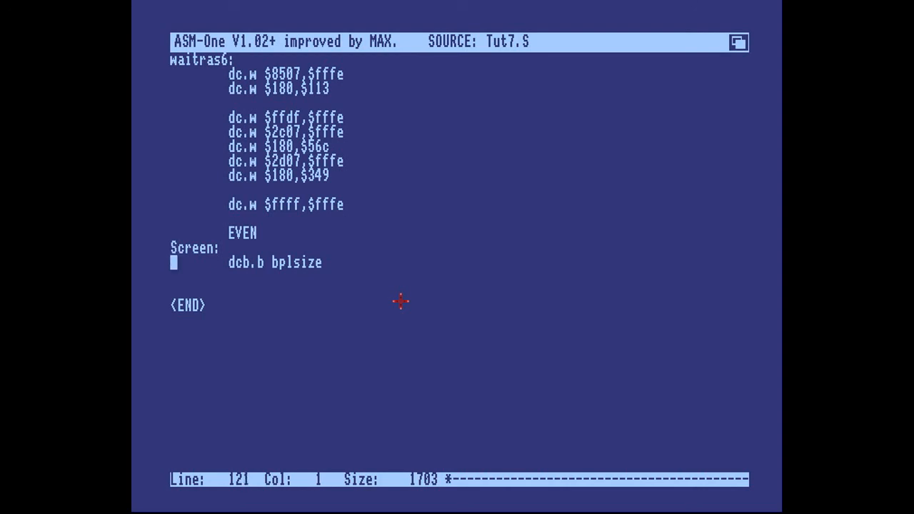
key(Up)
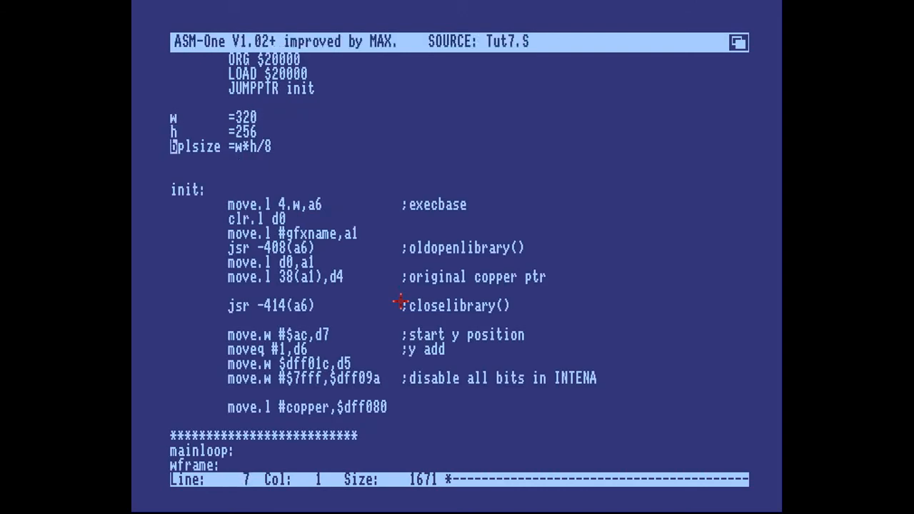
key(Return)
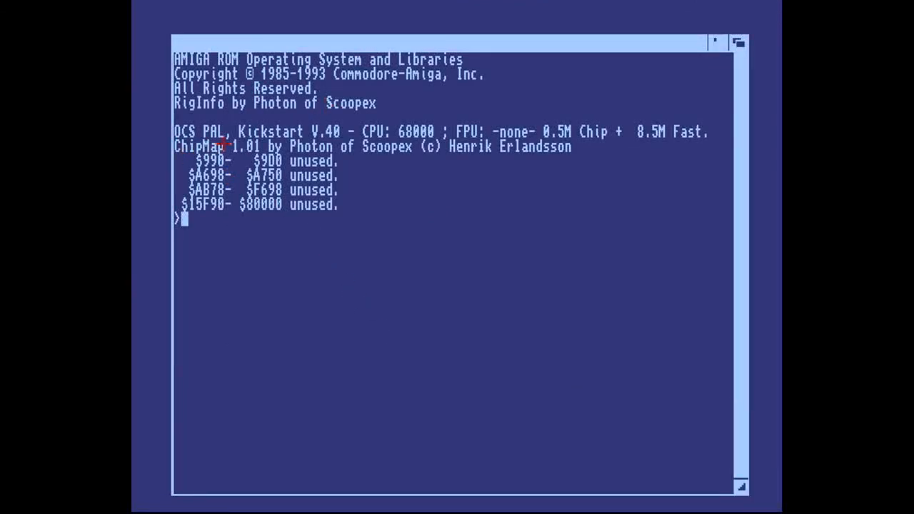
mouse_move(310, 290)
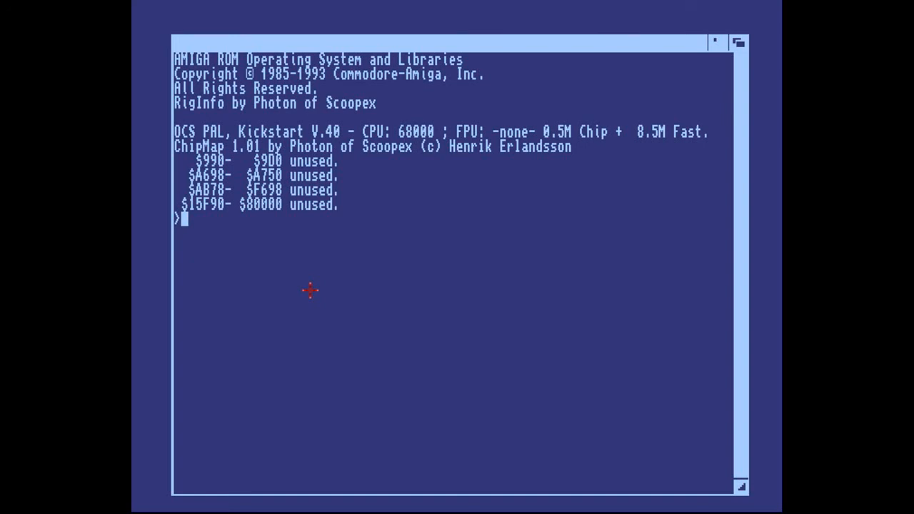
mouse_move(255, 216)
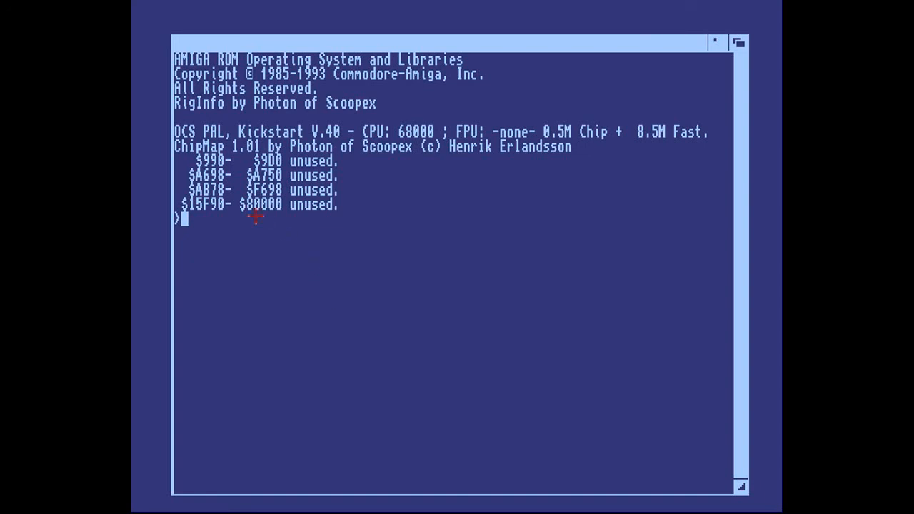
mouse_move(209, 230)
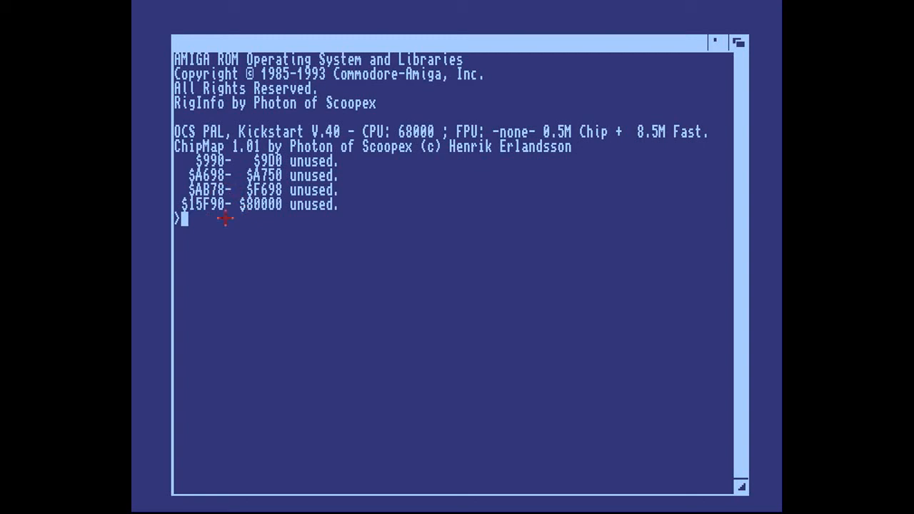
mouse_move(247, 163)
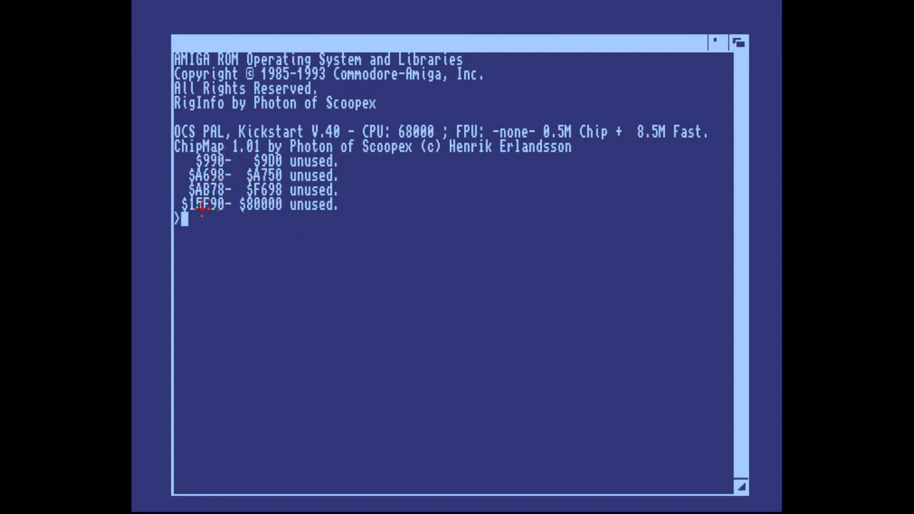
mouse_move(289, 205)
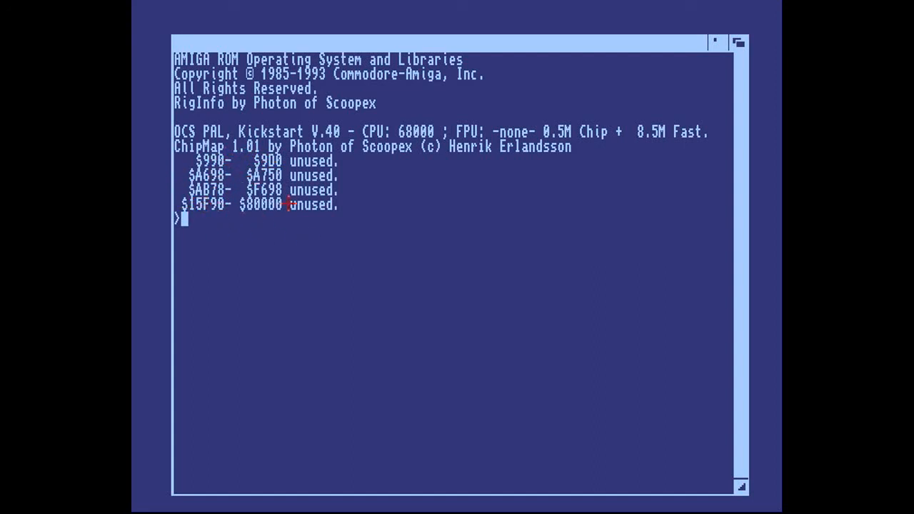
mouse_move(336, 212)
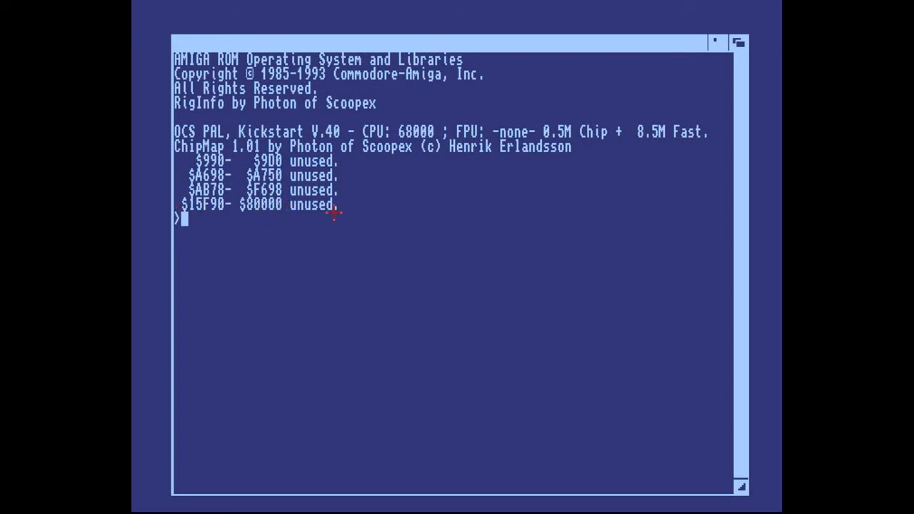
mouse_move(328, 297)
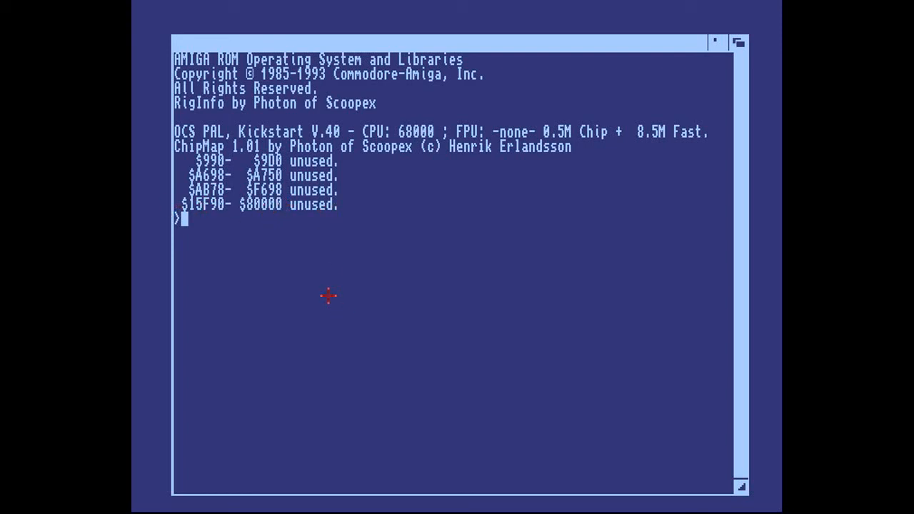
mouse_move(391, 259)
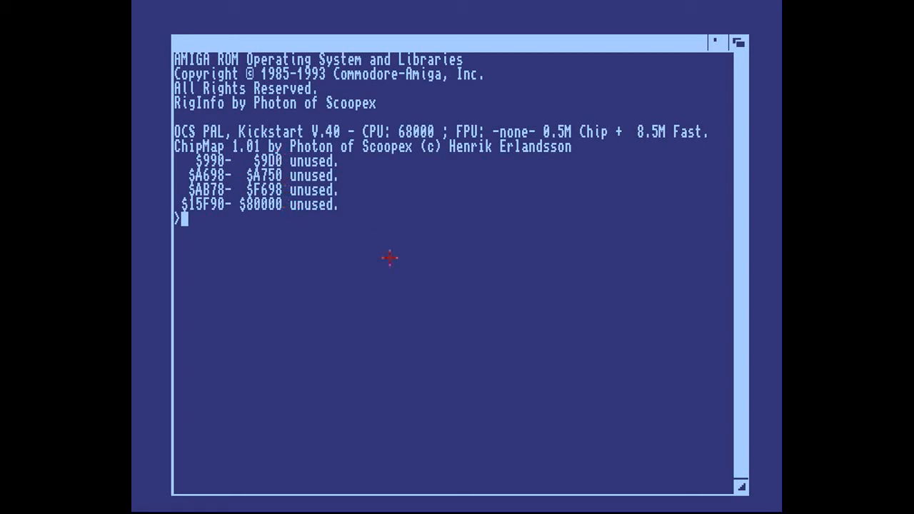
mouse_move(278, 234)
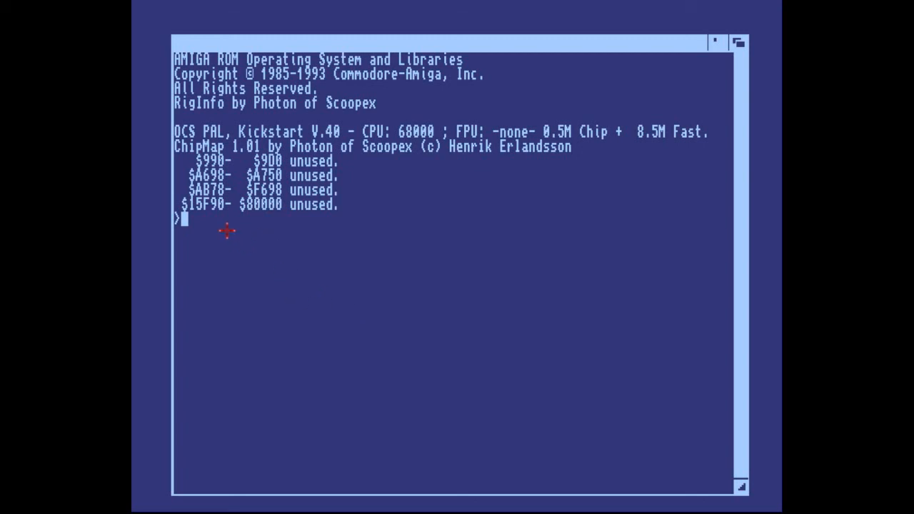
mouse_move(314, 285)
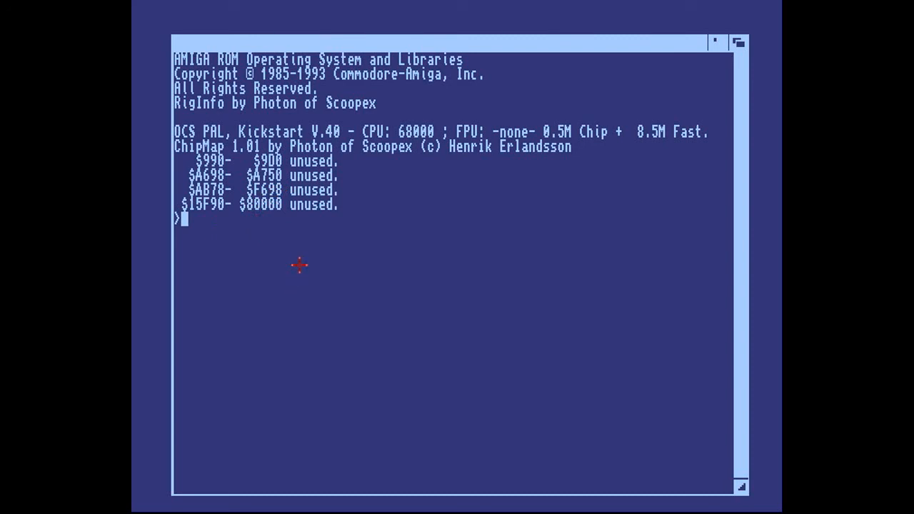
mouse_move(255, 223)
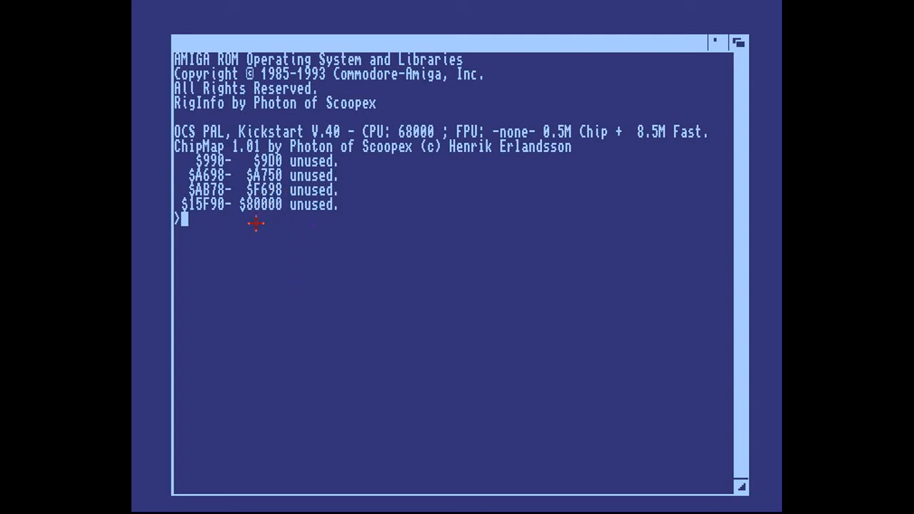
mouse_move(277, 227)
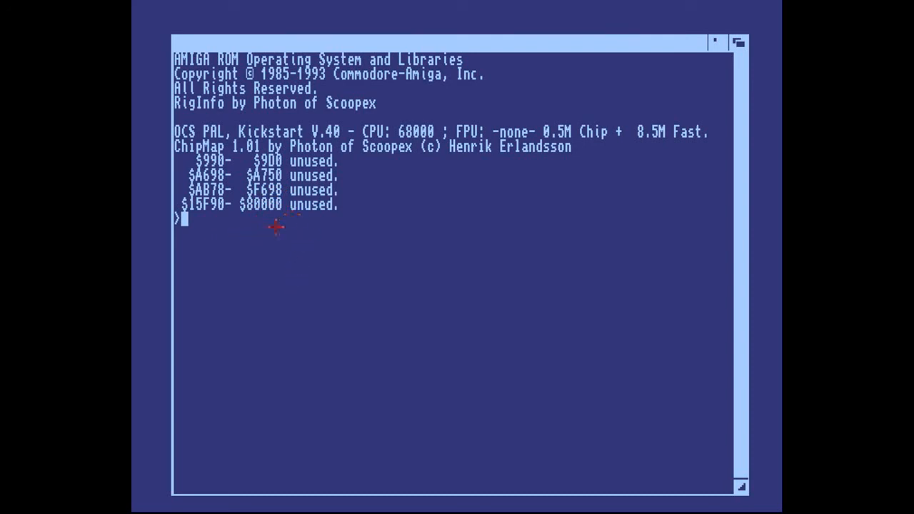
mouse_move(258, 230)
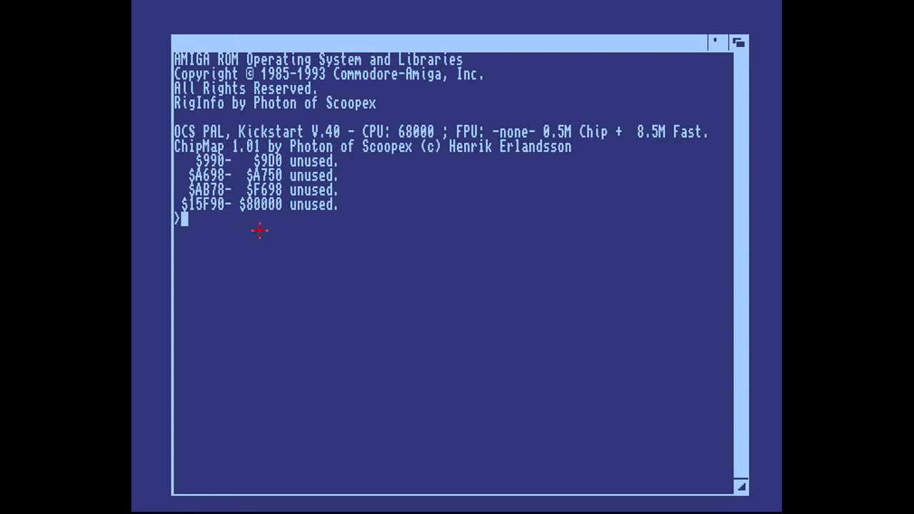
mouse_move(290, 239)
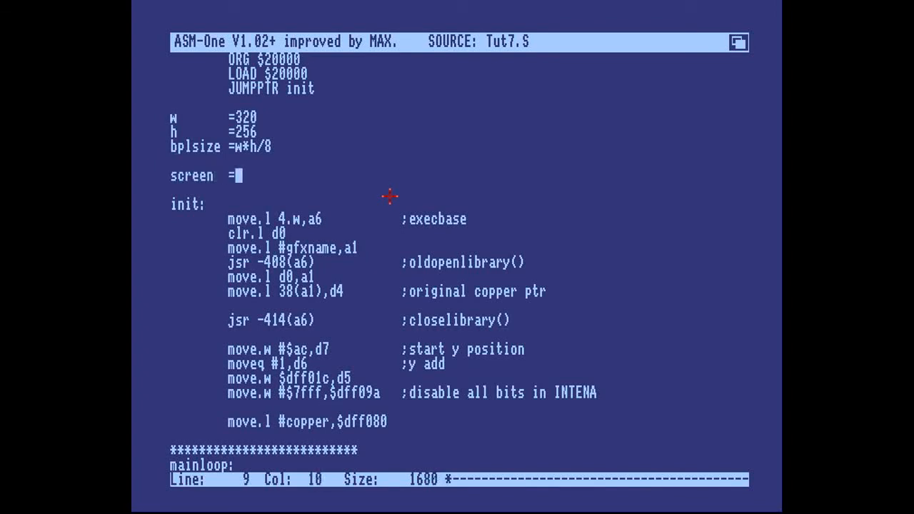
Set screen =$60000 and insert a CopBplP: label after dc.w $10a,0.
text($60000)
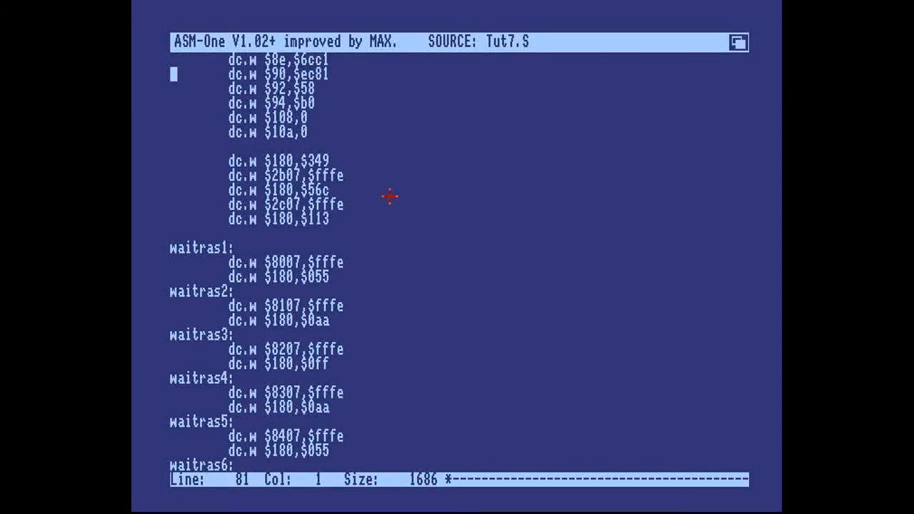
key(Down)
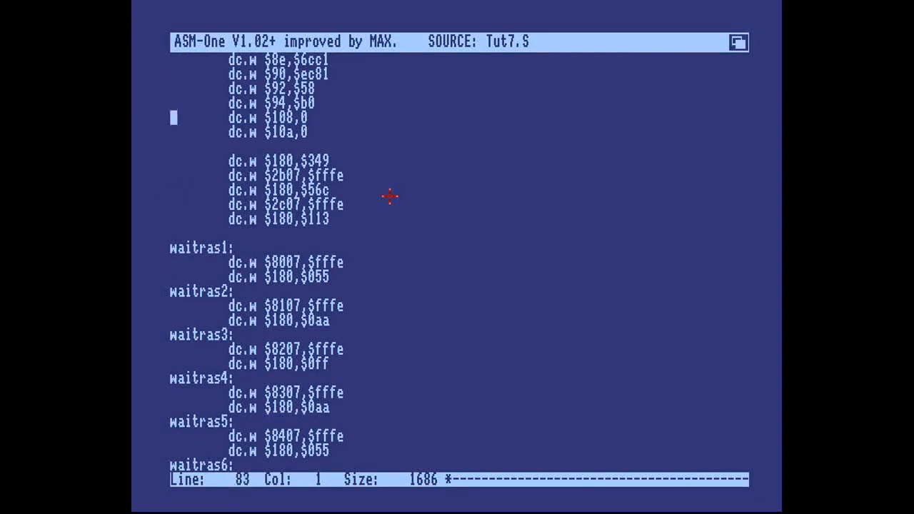
scroll(up, 3)
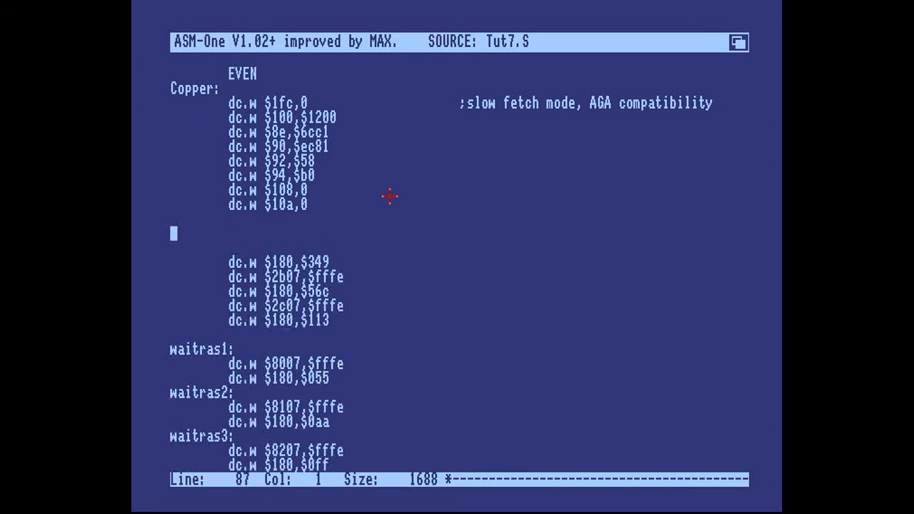
key(Down)
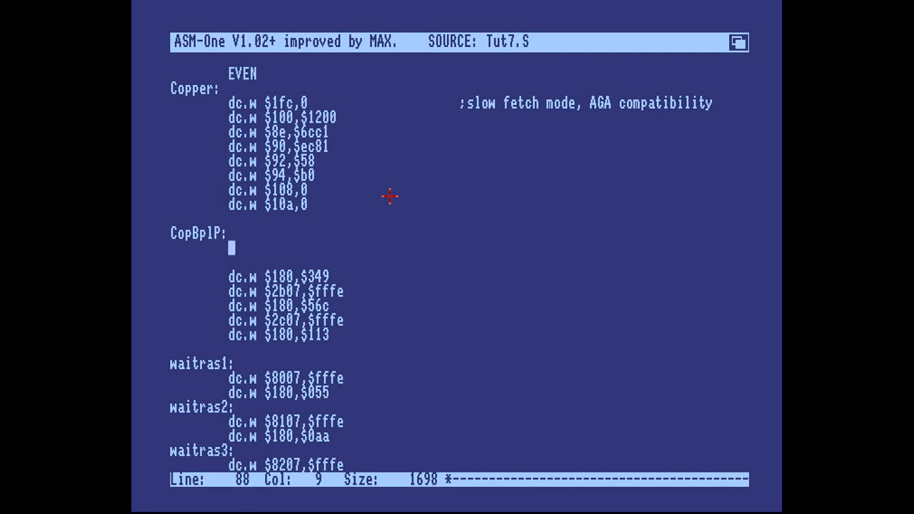
Type dc.w $e0,$6 and dc.w $e2,$0000 under CopBplP:.
text(dc.w $)
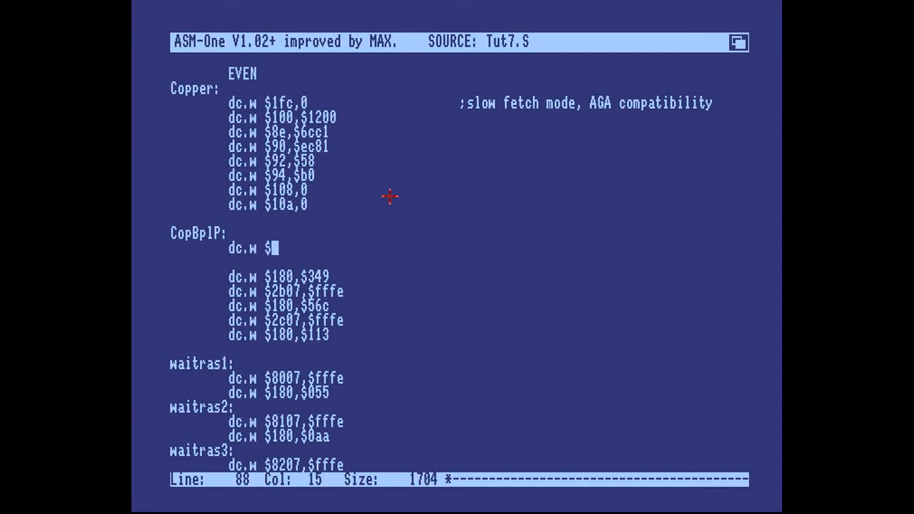
text(e0,)
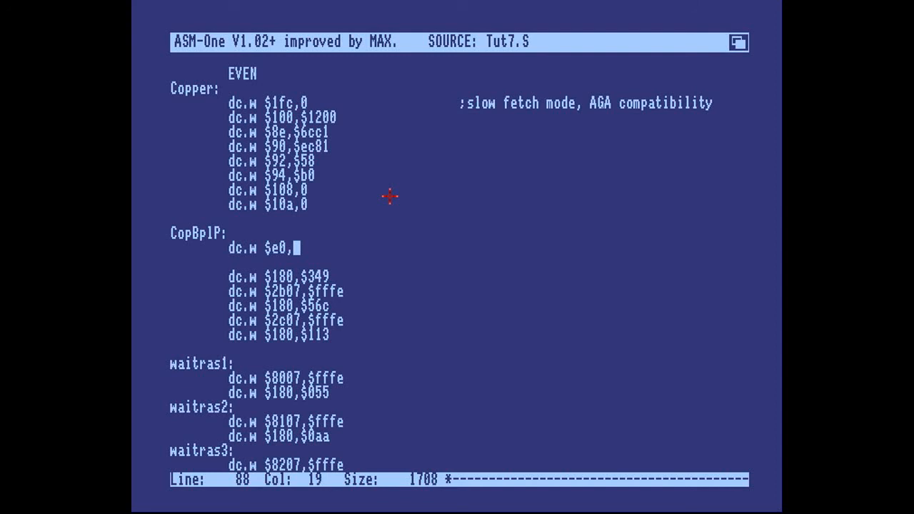
text(6)
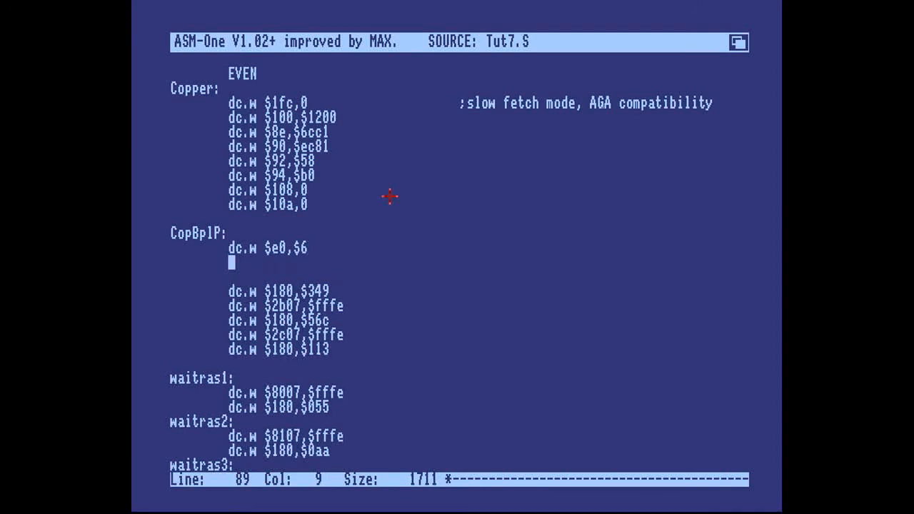
text(dc.w)
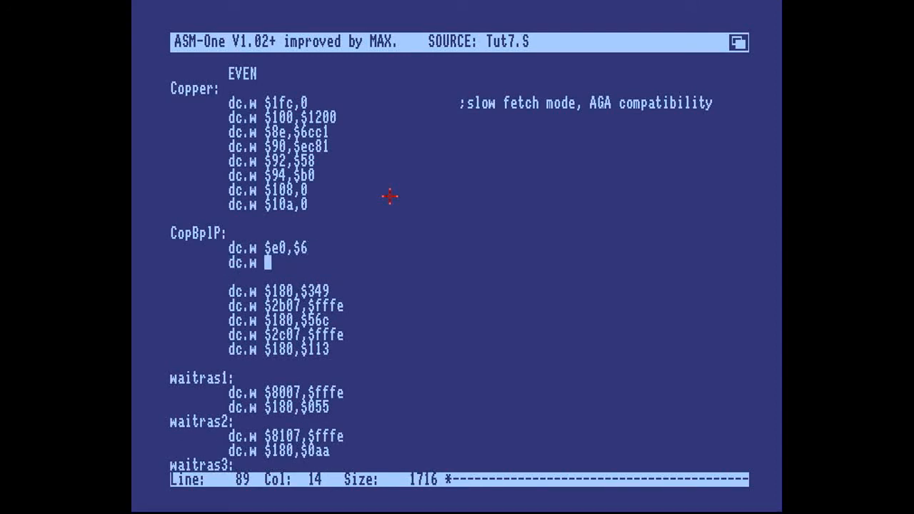
text($)
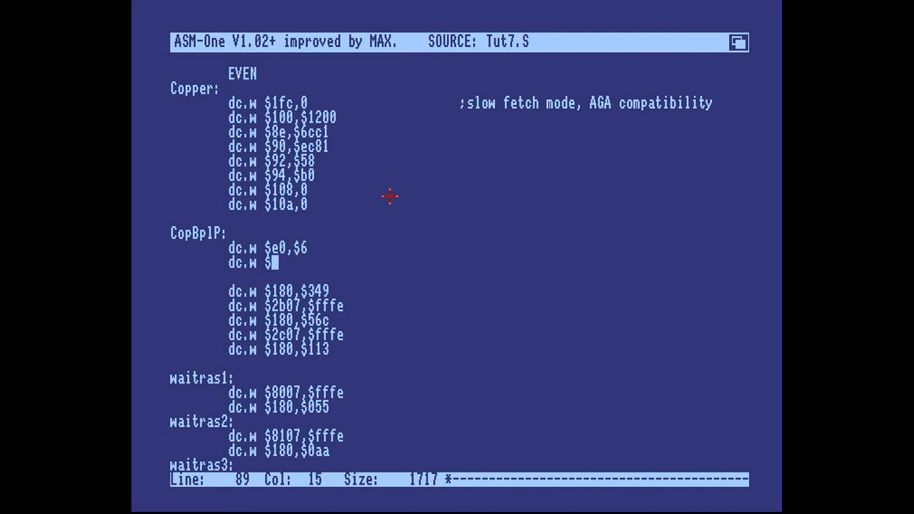
text(e2,)
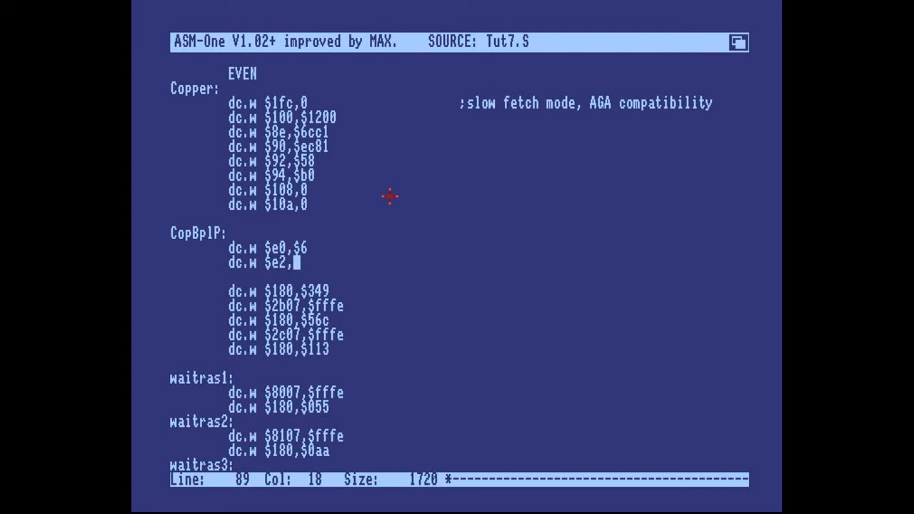
text($)
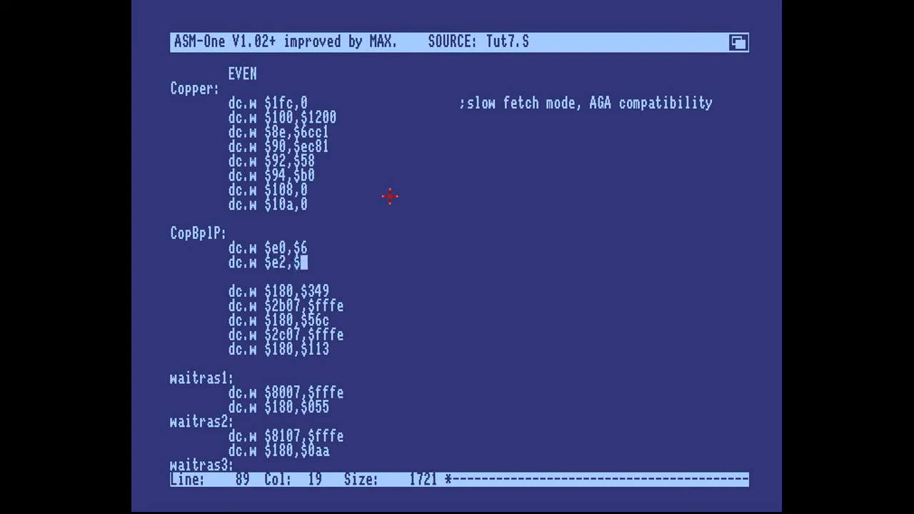
text(0000)
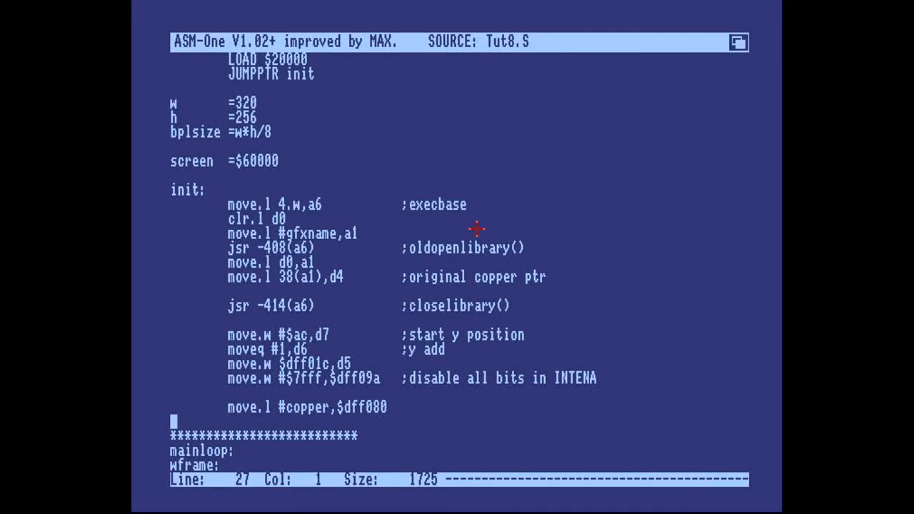
Add move.l #$c0ffee,Screen under hwinit and a dc.w $100,$1200 copper entry.
text(hwinit:)
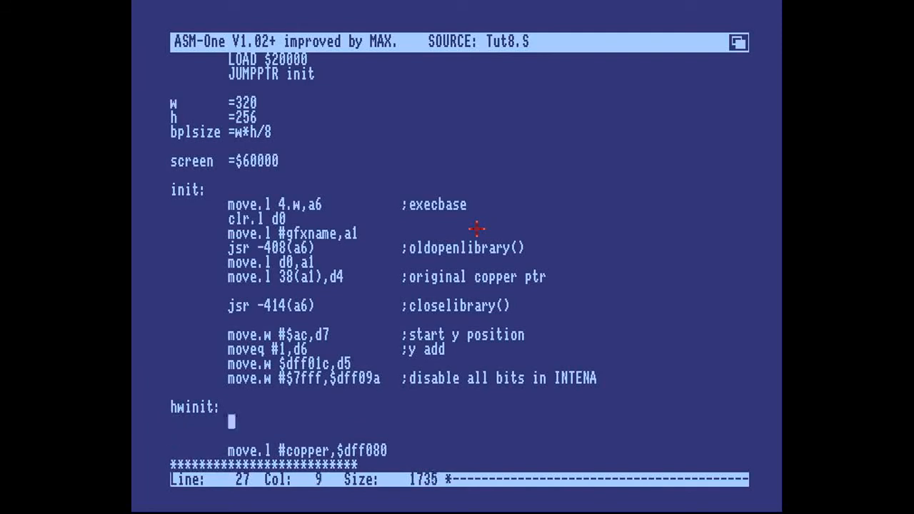
text(move.l)
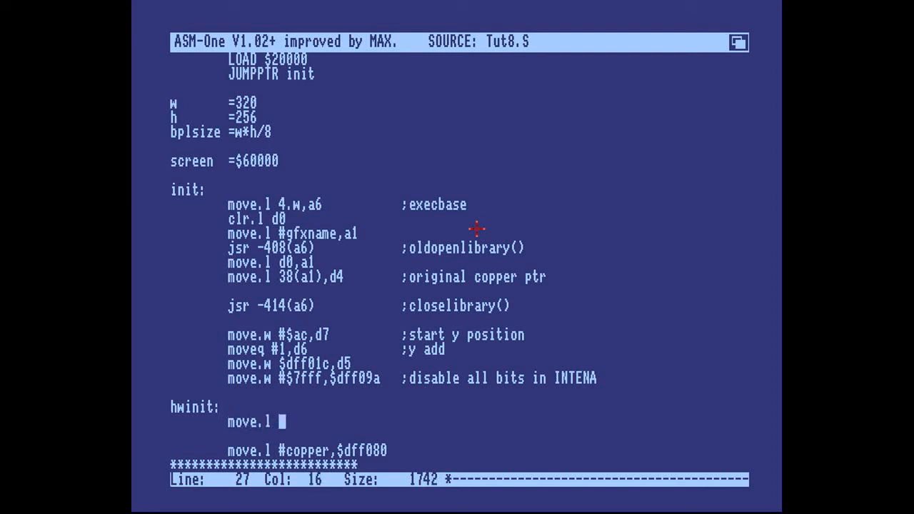
text(#$c0ffee)
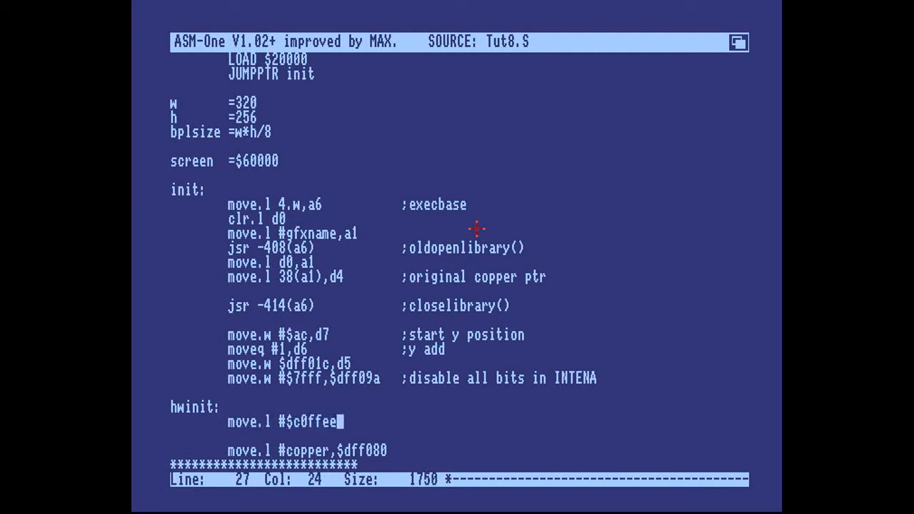
text(,S)
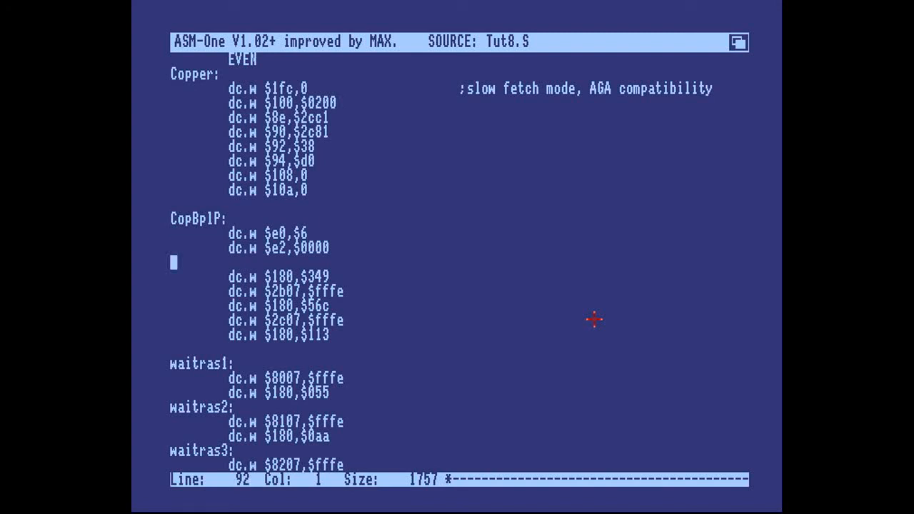
text(dc.w $)
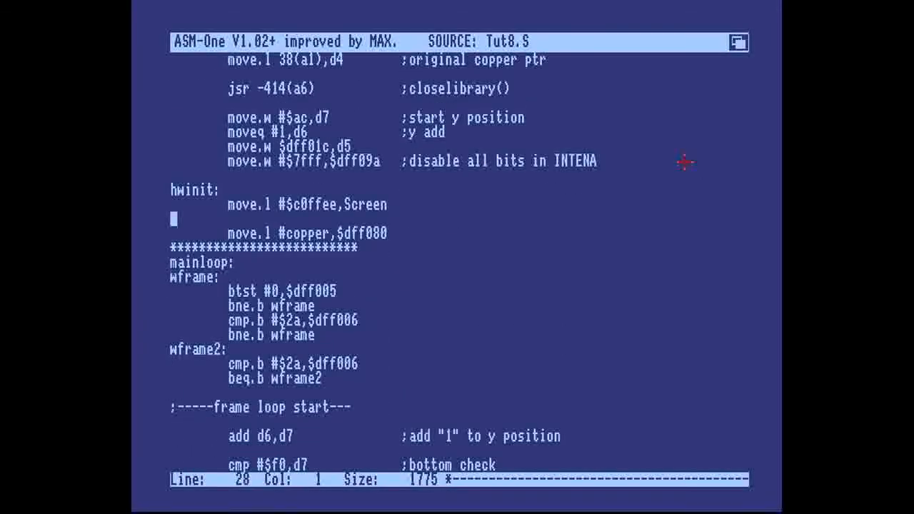
Open hwinit with lea Screen,a1 and move.w #bplsize-1,d0.
key(Up)
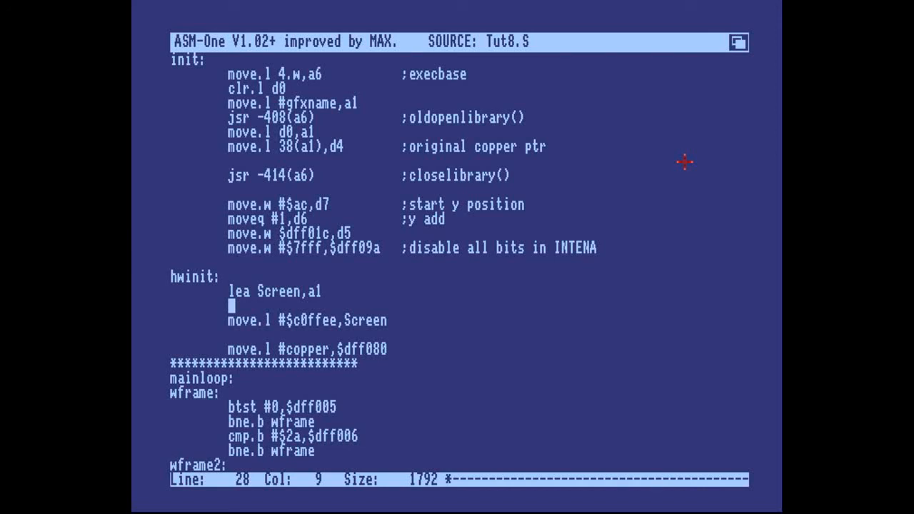
text(move.w #)
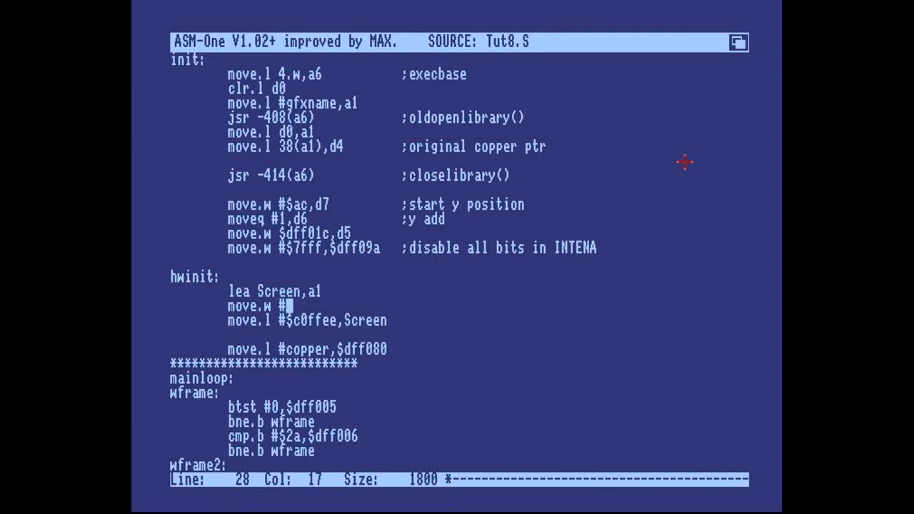
text(bpls)
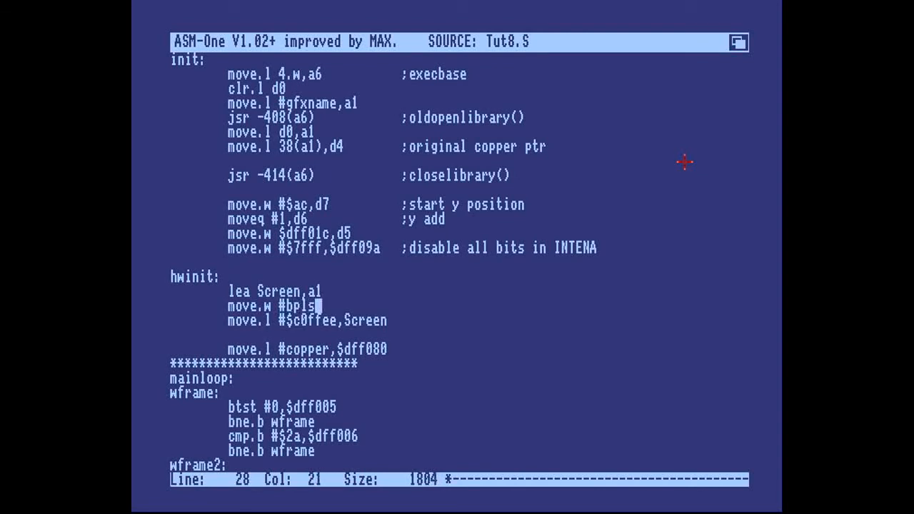
text(ize-1,d0)
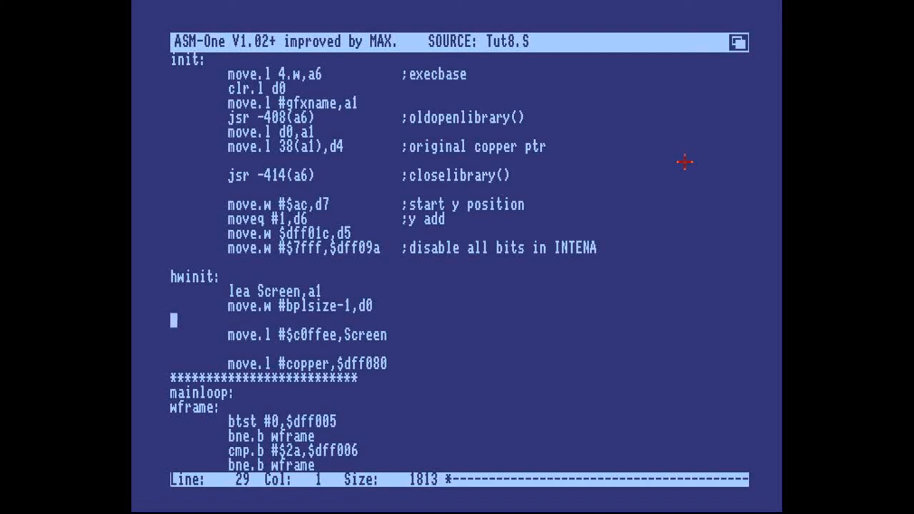
Write the .l: move.b $dff007,(a1)+ / dbf d7,.l loop replacing the $c0ffee line.
text(.l:)
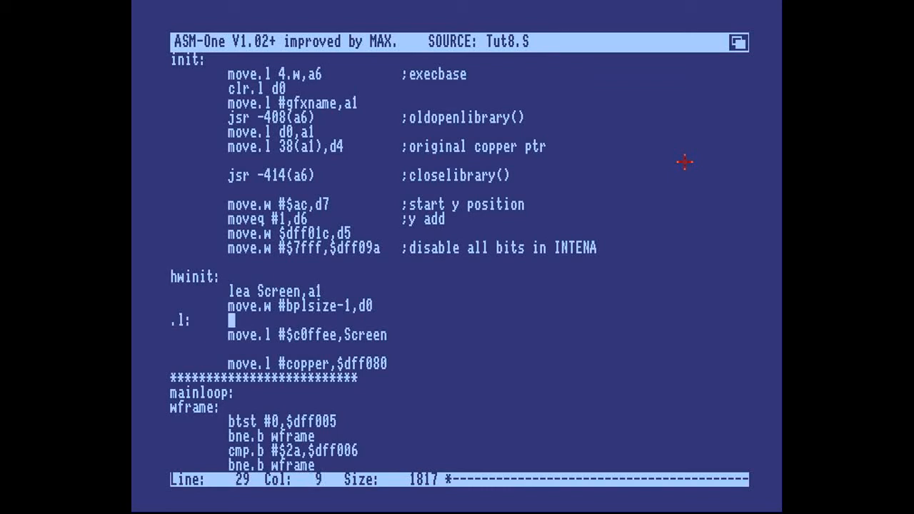
text(move.b $)
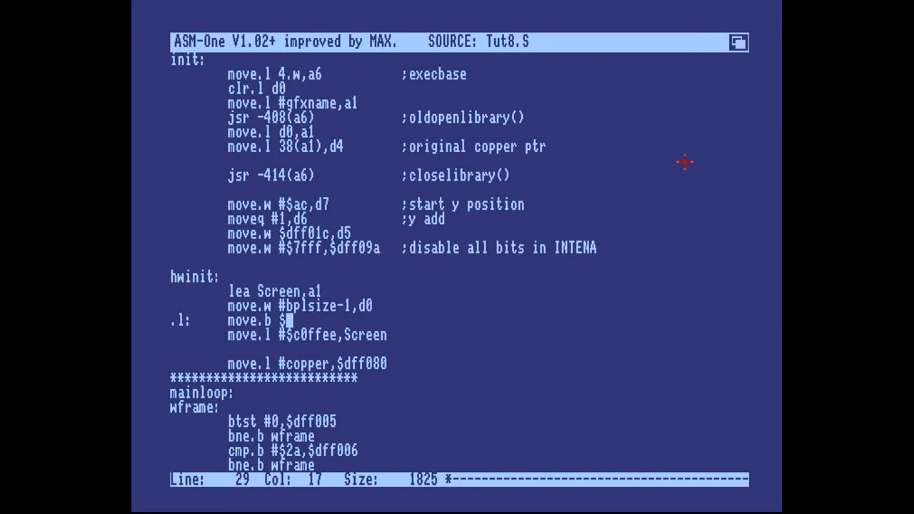
text(dff007,)
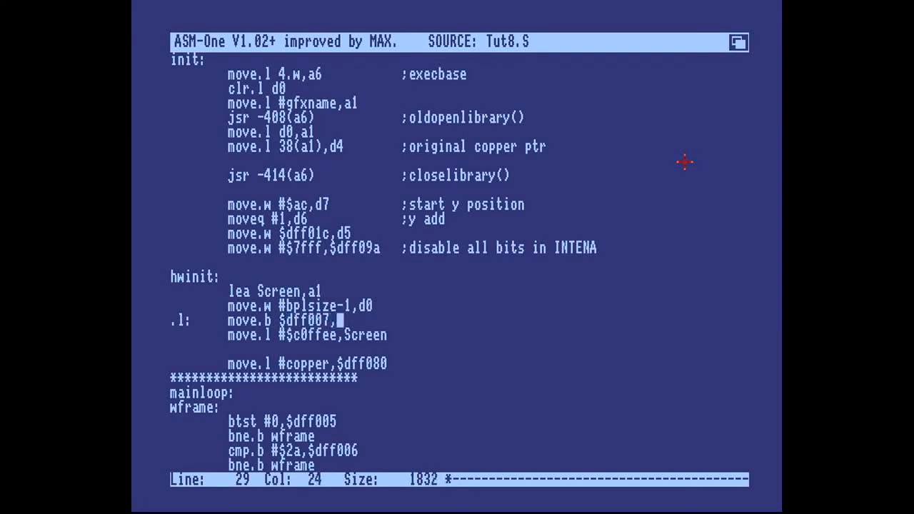
text((a1)+)
text(dbf d7,.l)
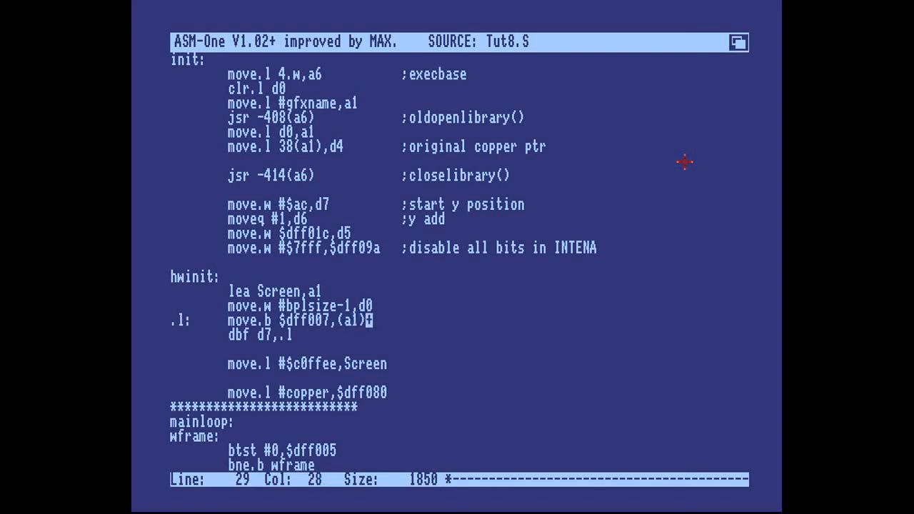
text(+)
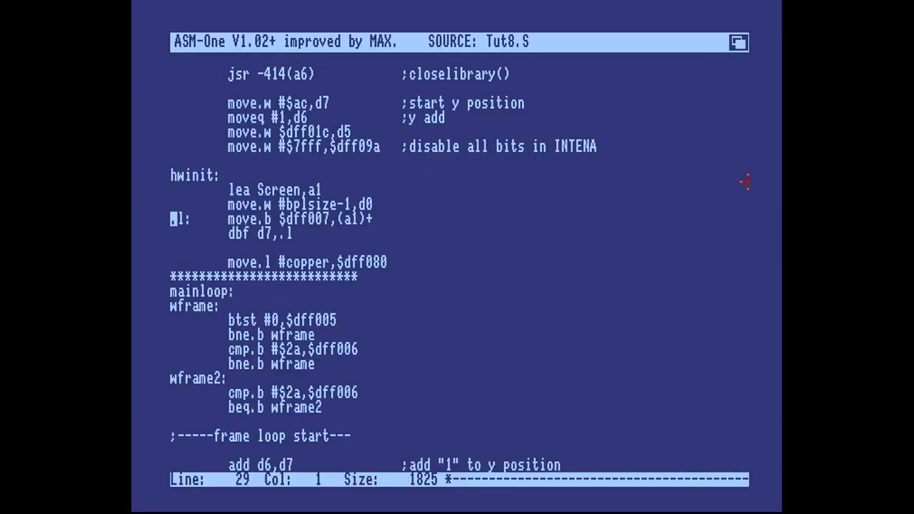
Change the loop's dbf counter from d7 to d0, then view the CopBplP entries.
click(268, 233)
text(0)
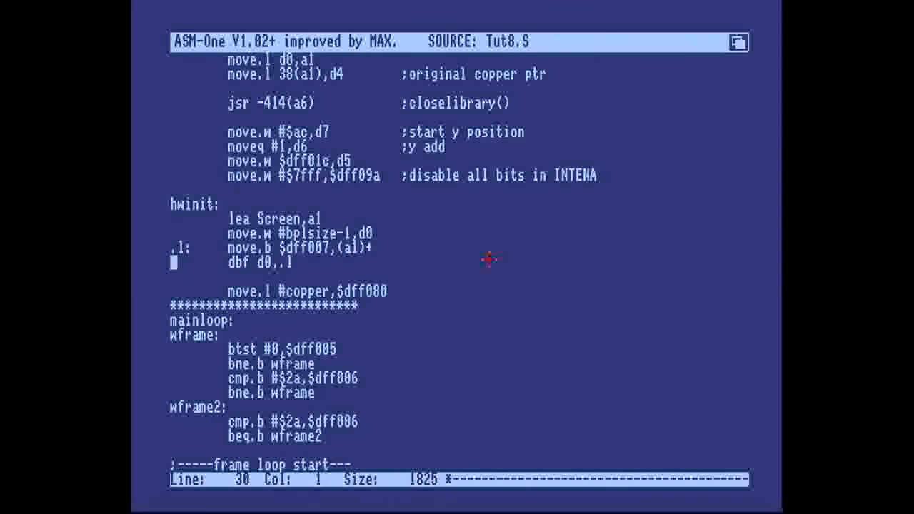
scroll(down, 3)
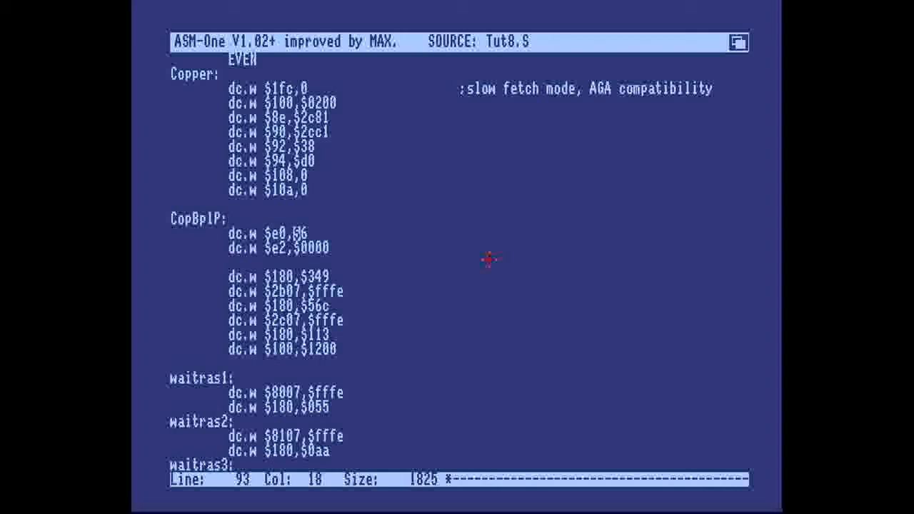
Change the $e0 copper entry's value from $6 to (Screen>>16)&$ffff.
text((Screen)>>16)
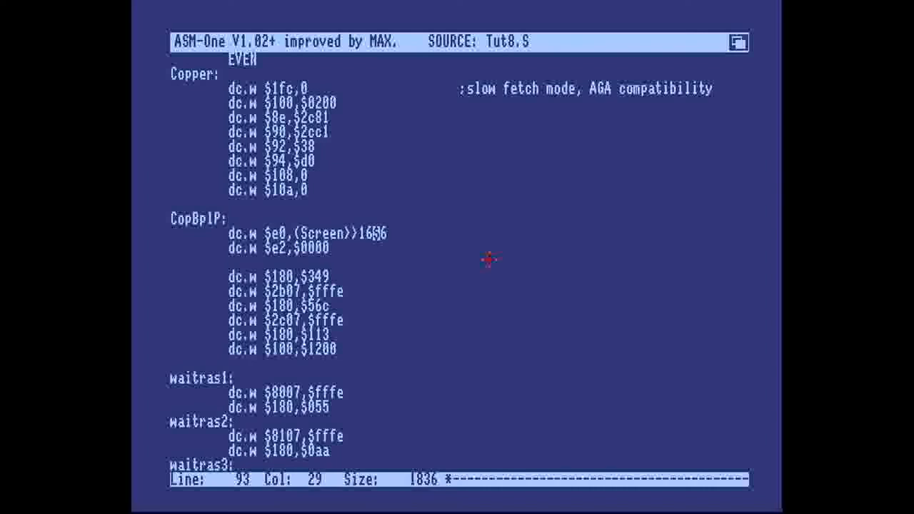
text())
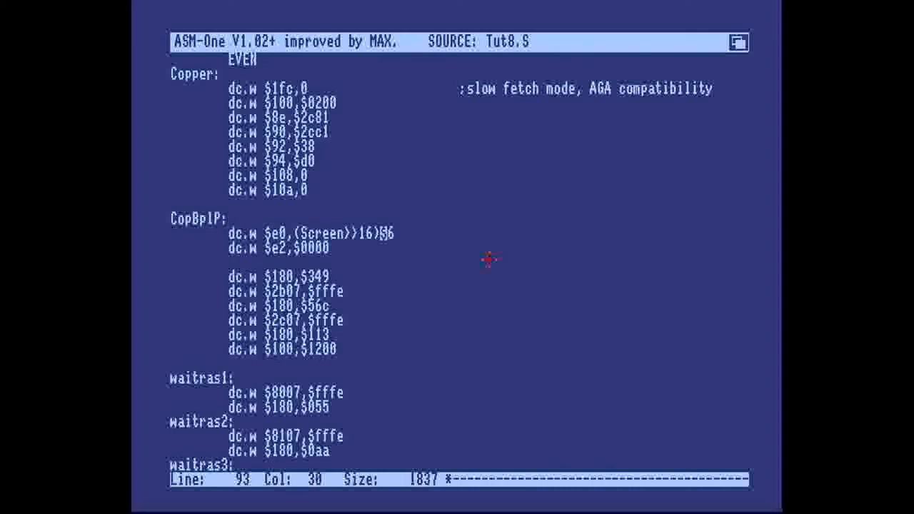
text(^)
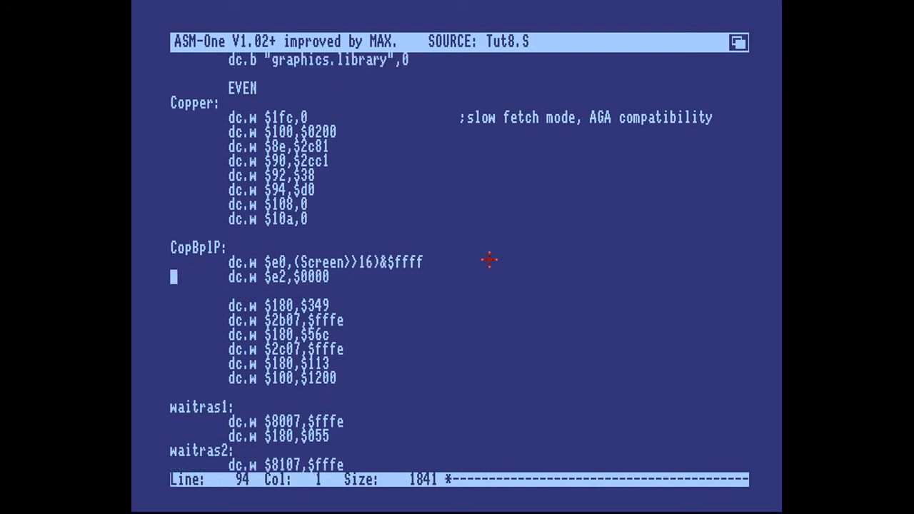
click(315, 262)
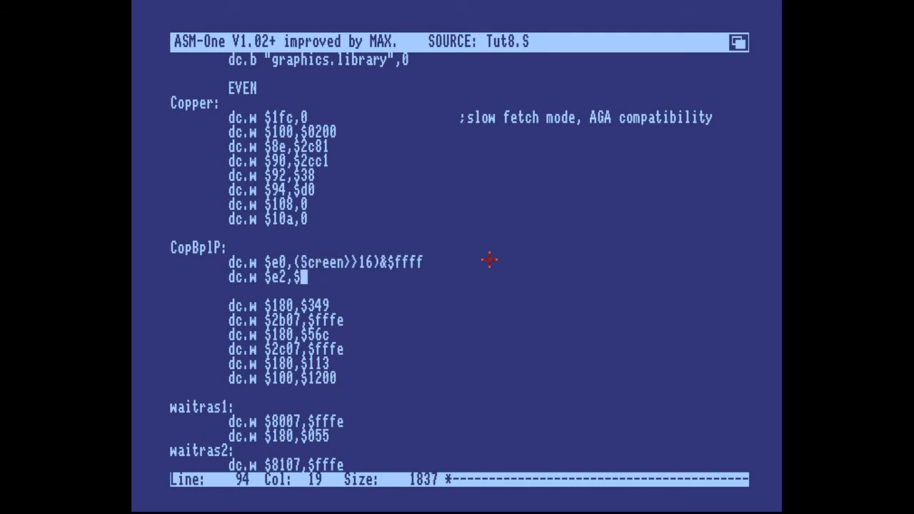
text((Screen)>>16)&$ffff)
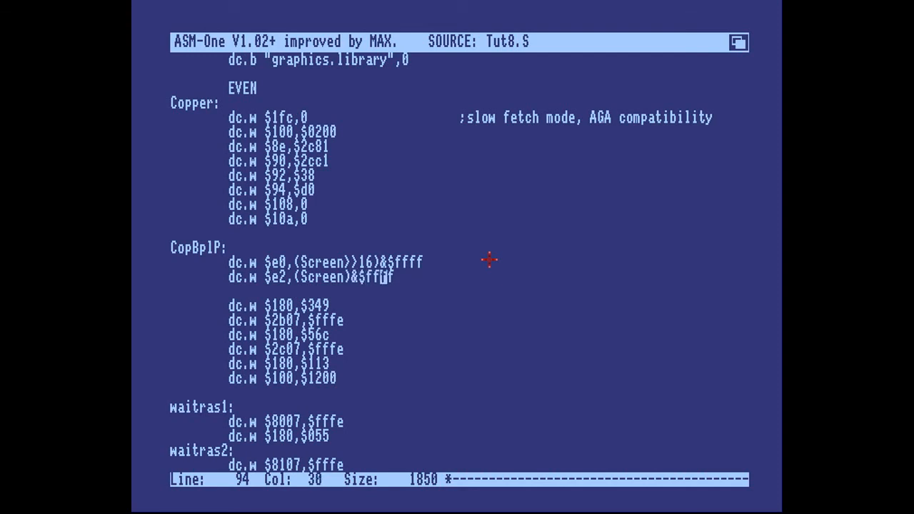
key(Right)
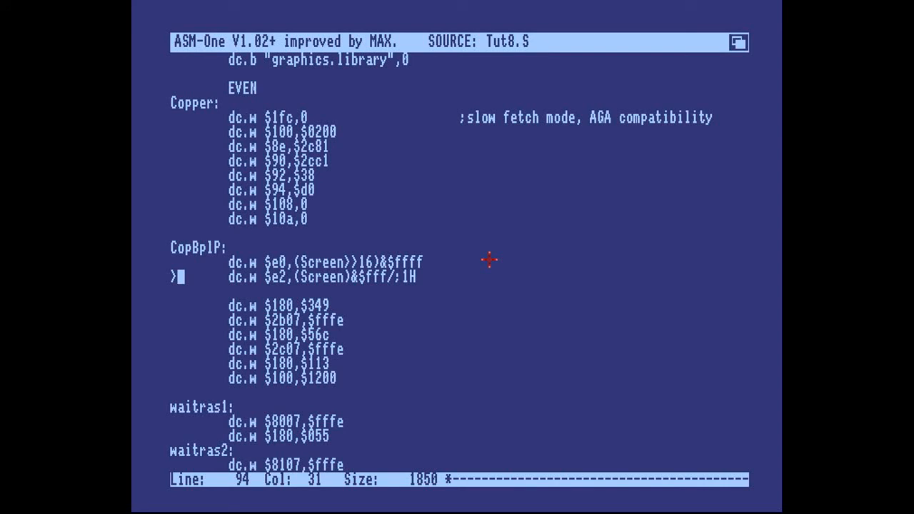
text(a)
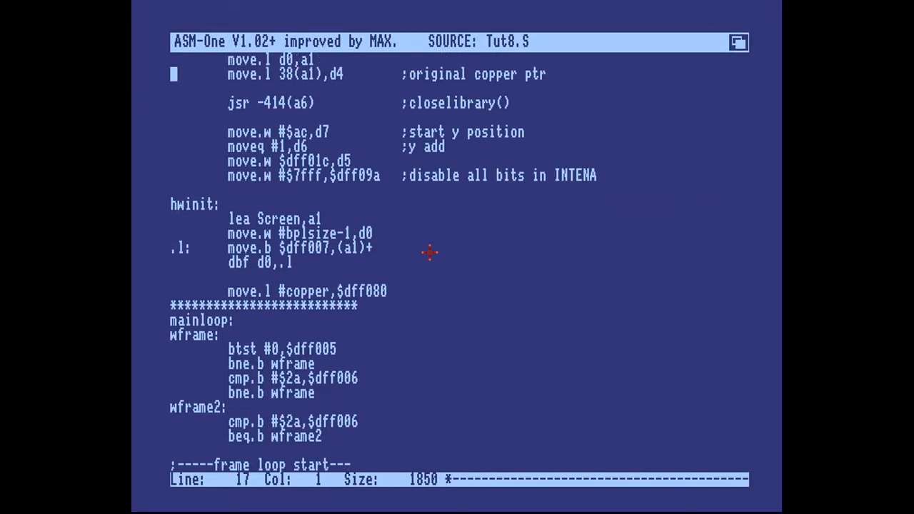
scroll(down, 3)
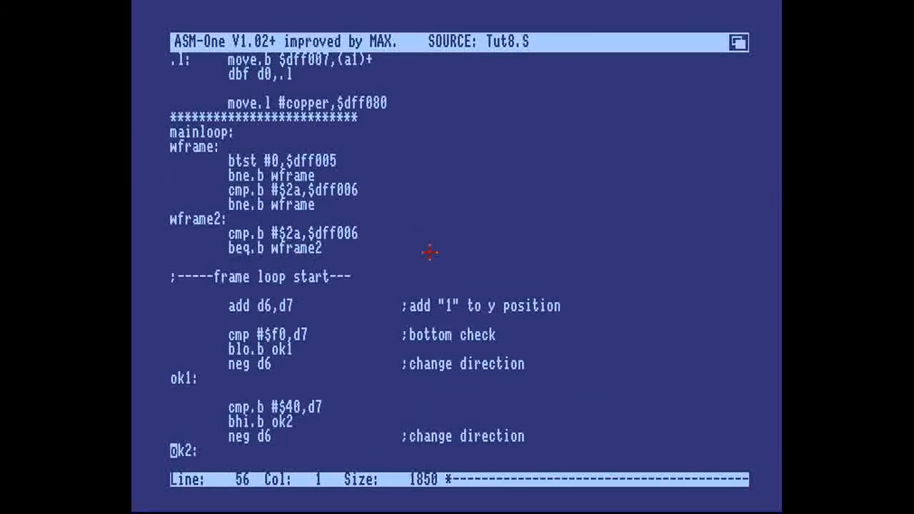
scroll(down, 3)
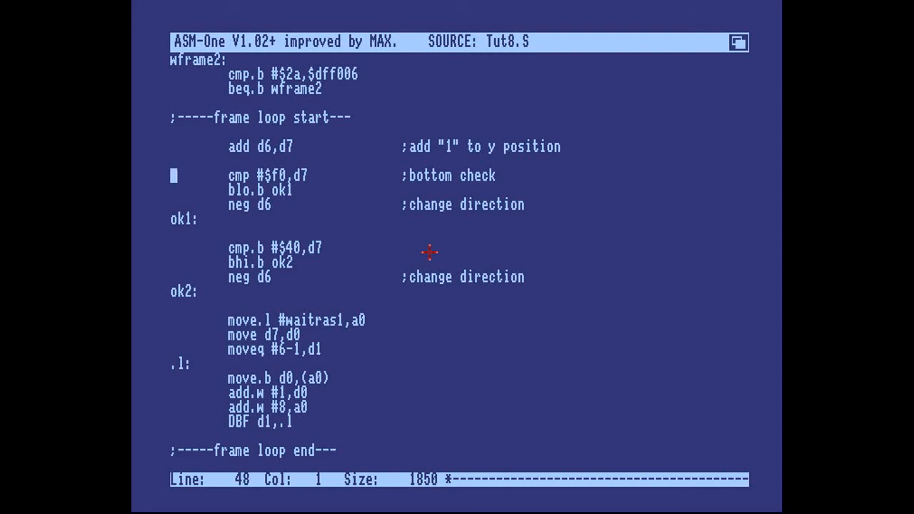
key(Down)
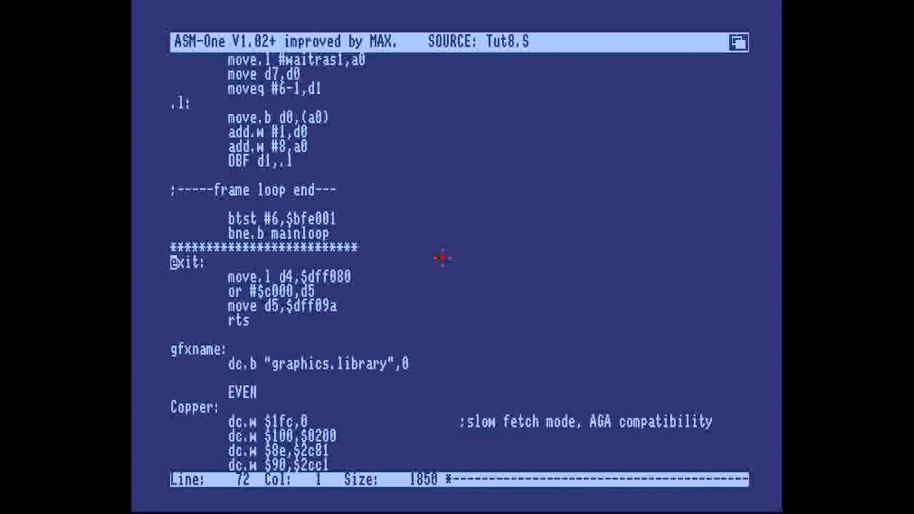
scroll(down, 3)
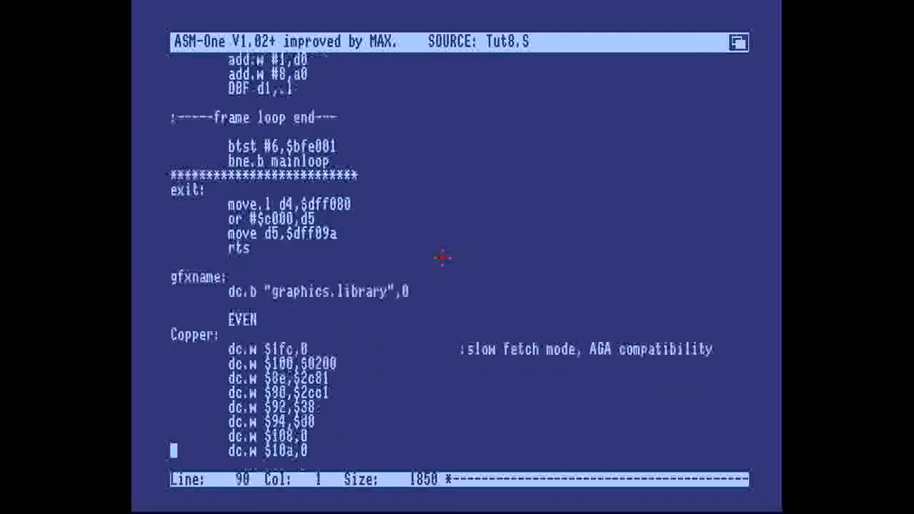
scroll(down, 3)
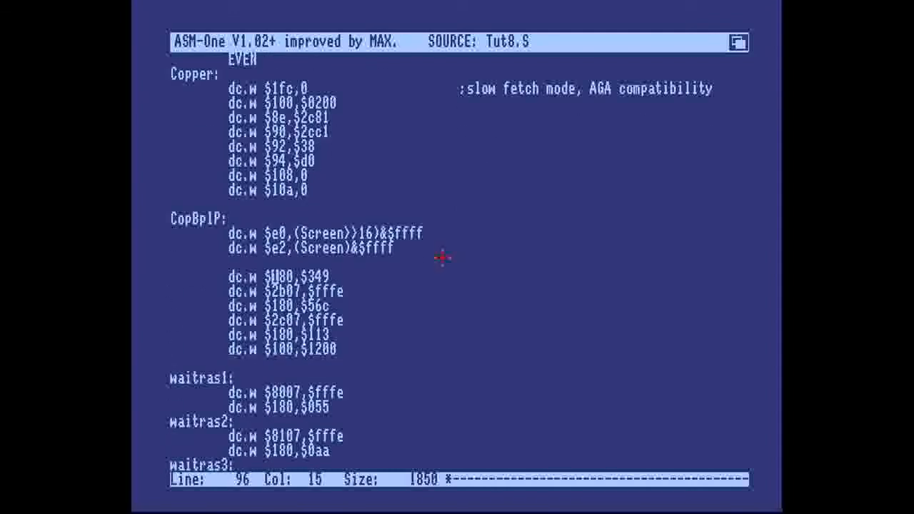
key(Right)
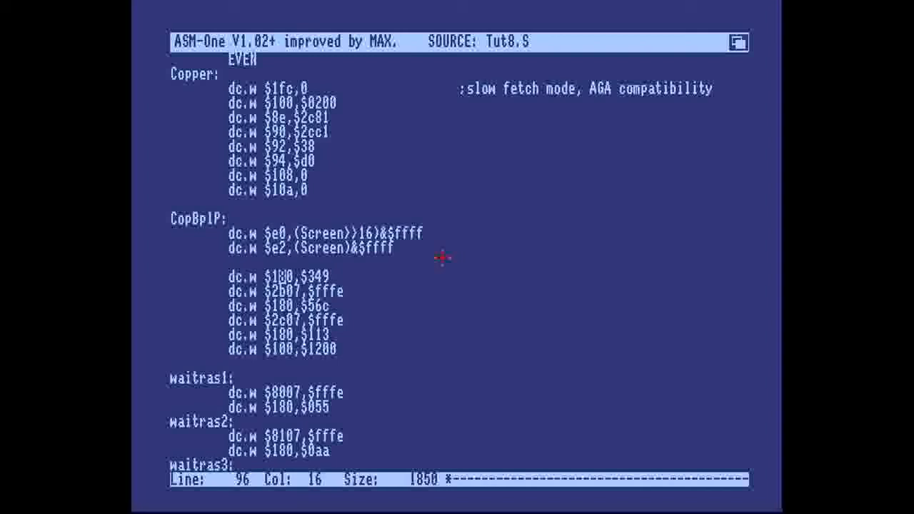
key(Left)
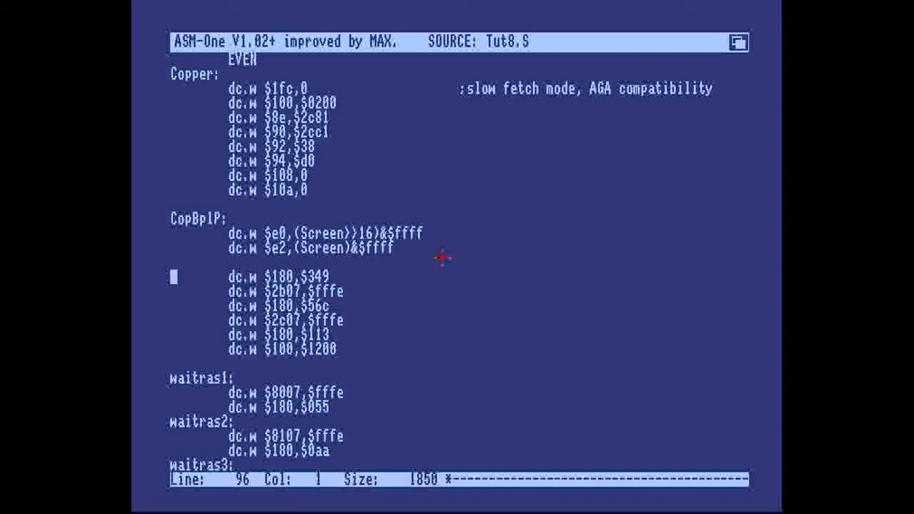
key(Down)
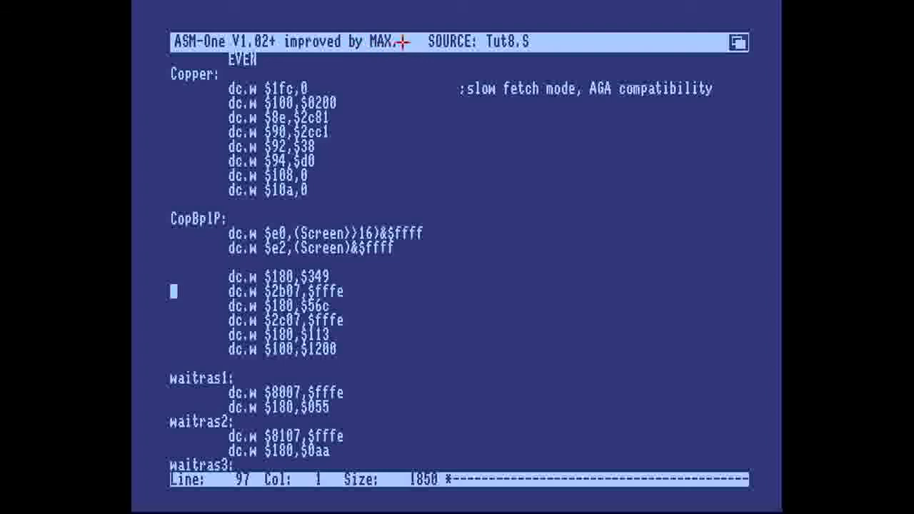
mouse_move(411, 47)
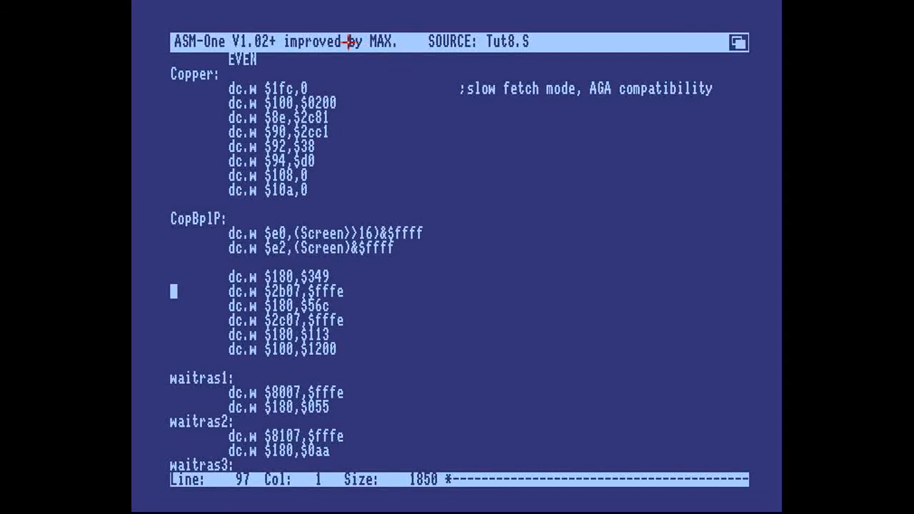
mouse_move(407, 41)
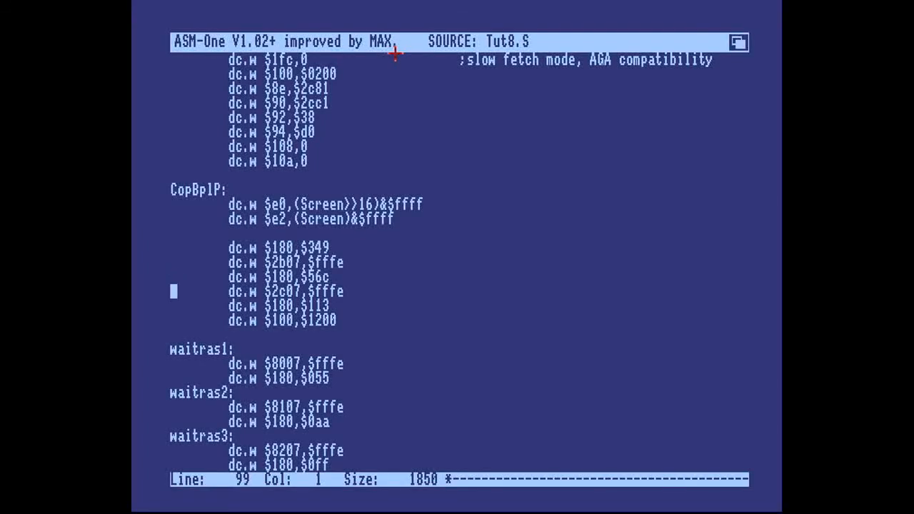
Add a dc.w $182 line below dc.w $100,$1200 and start entering its colour value.
key(Down)
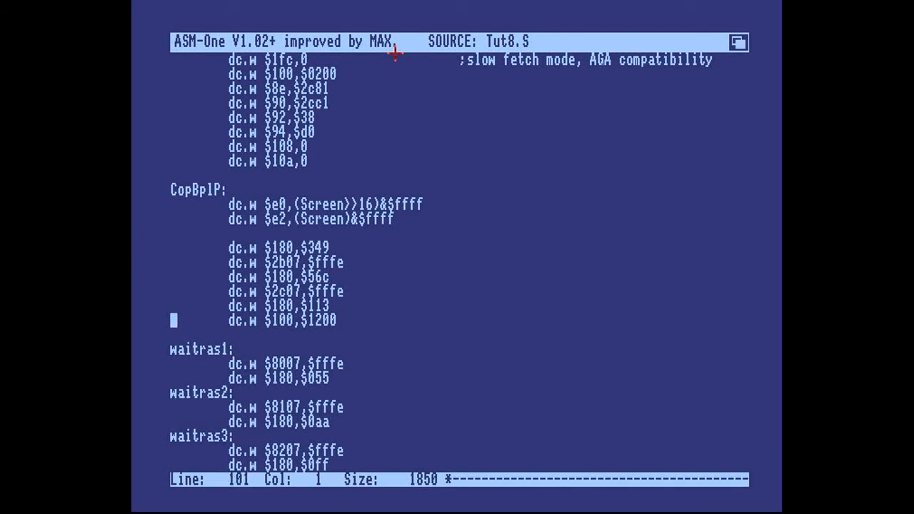
key(Down)
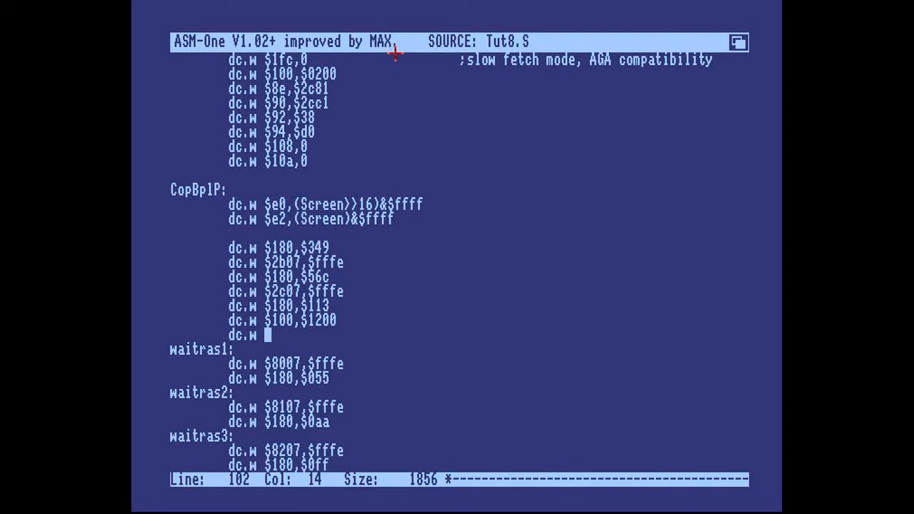
text($182)
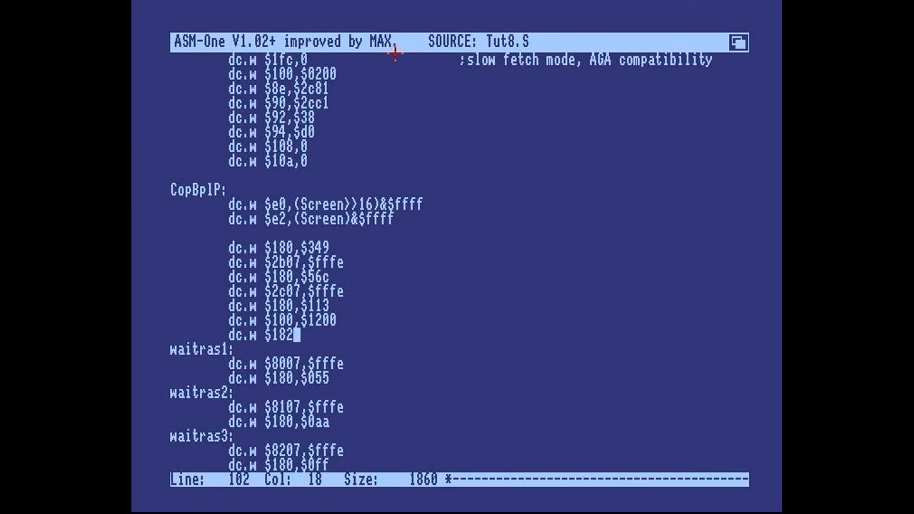
text(,)
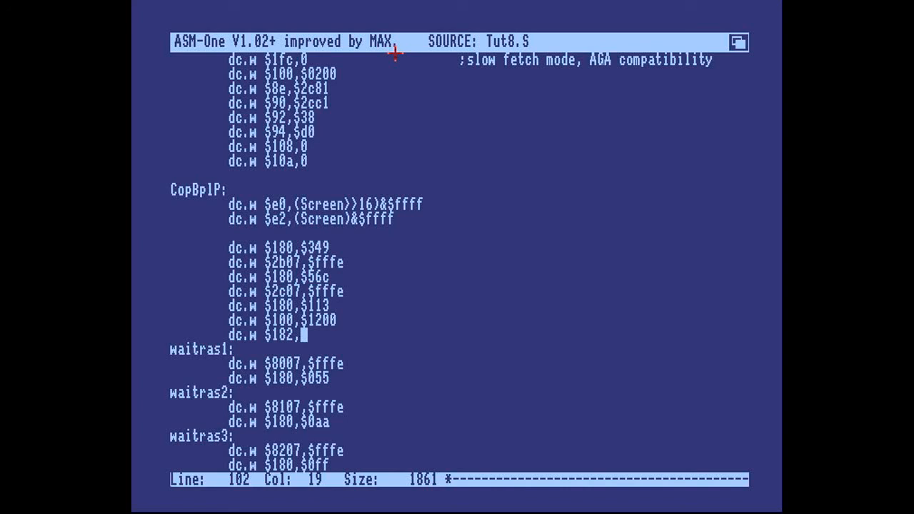
text(a)
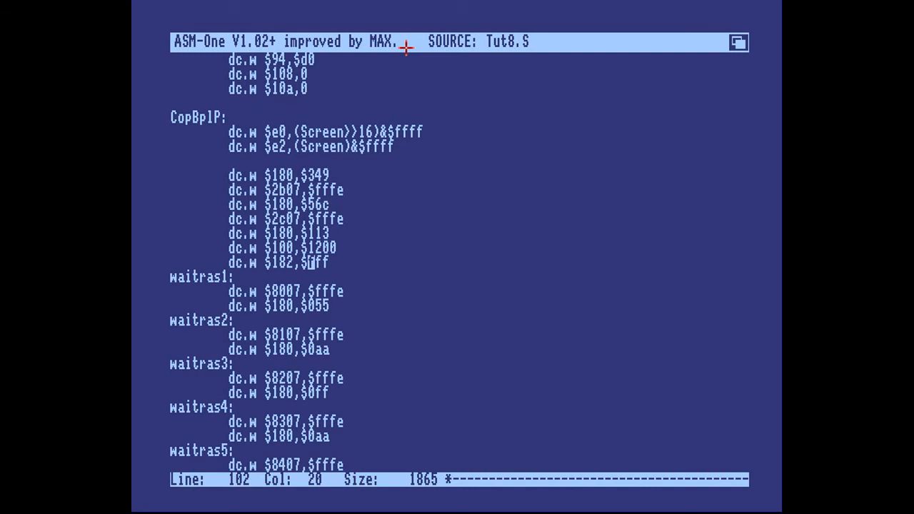
text(349)
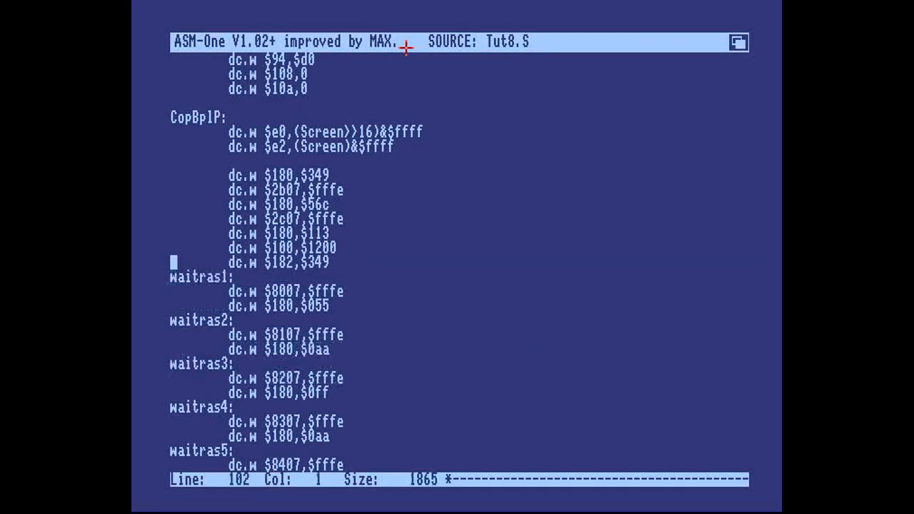
text(74)
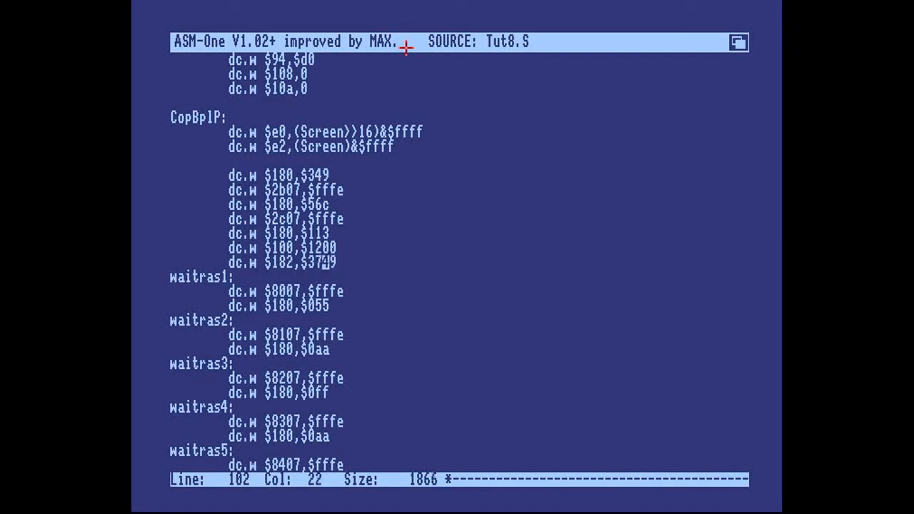